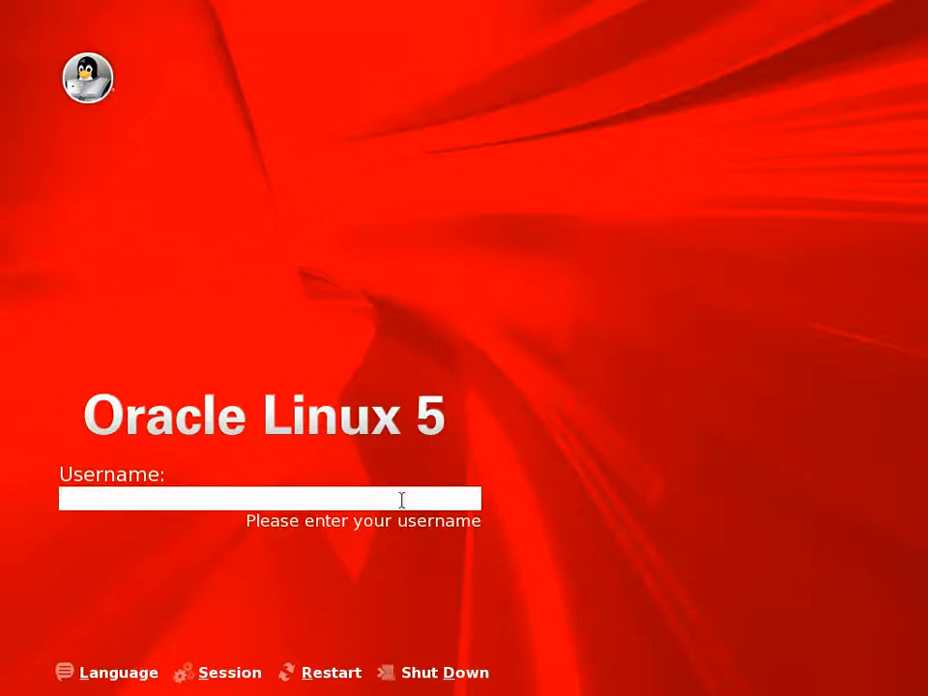
- Log in to Oracle Linux as the 'ora…' user with its password
{"action": "type", "text": "ora"}
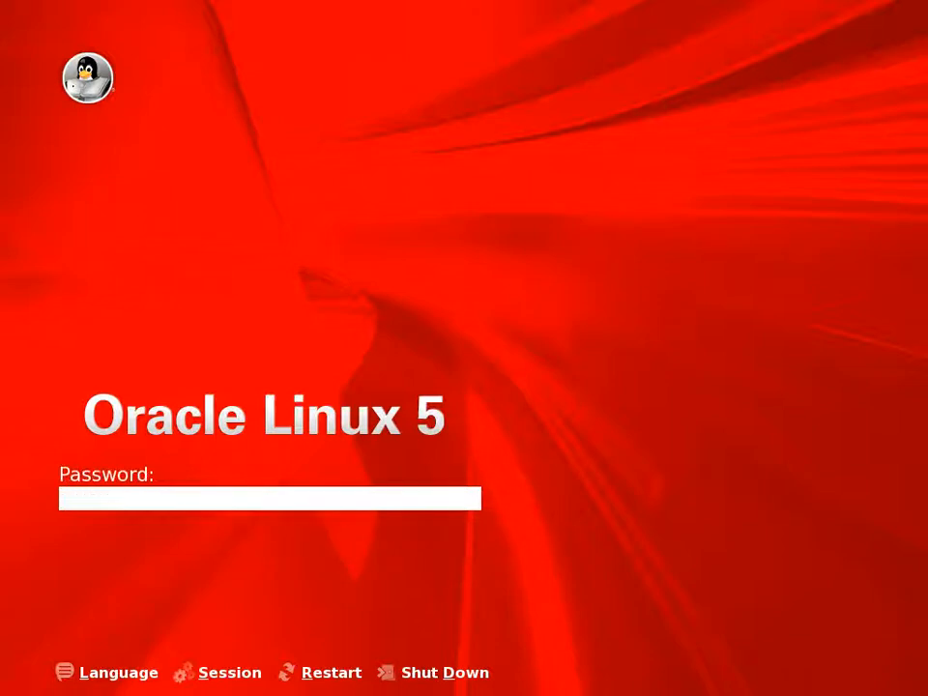
{"action": "type", "text": "password"}
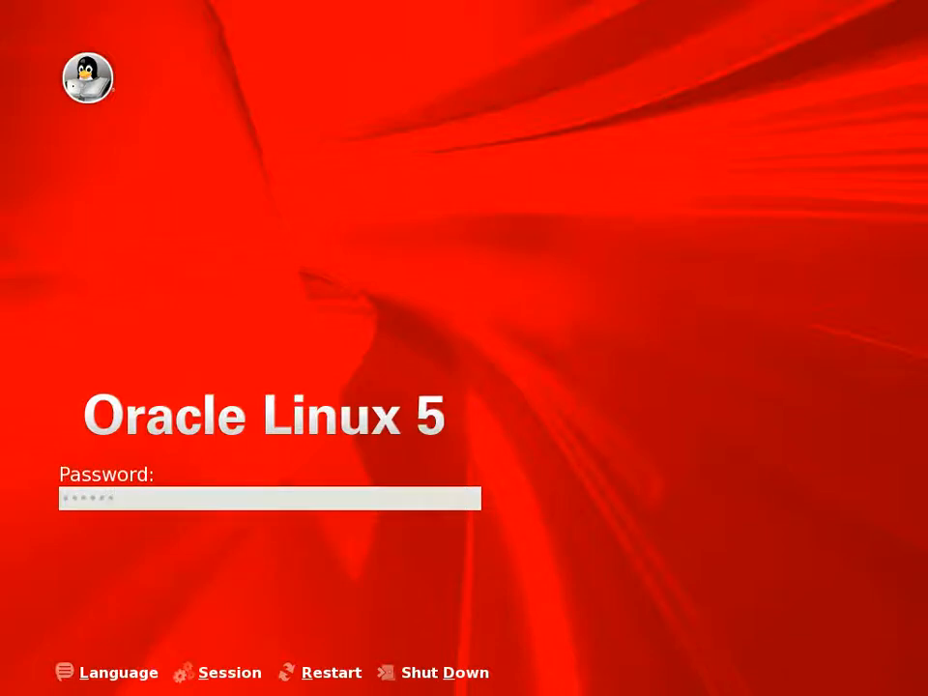
{"action": "key", "text": "Return"}
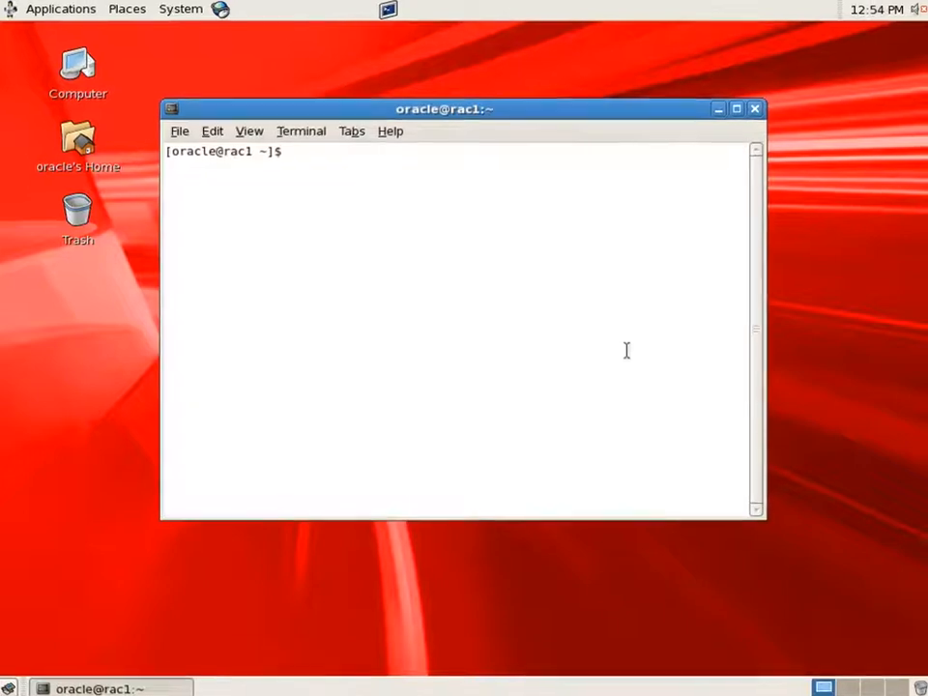
- Run ps -ef | grep -i smon and confirm only the +ASM1 instance is running
{"action": "left_click", "coordinate": [735, 109]}
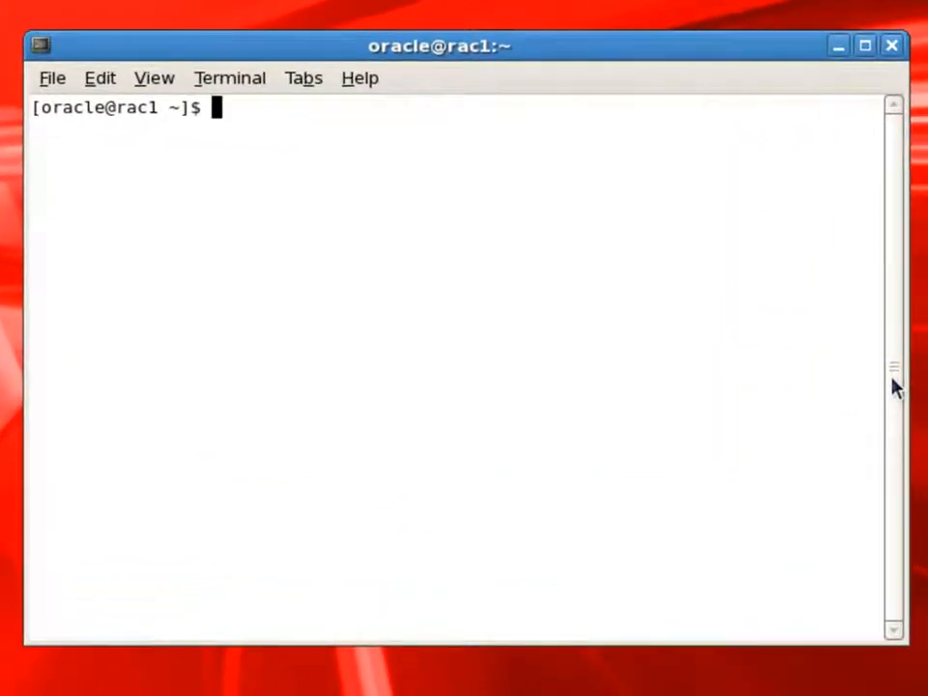
{"action": "type", "text": "ps -ef | g"}
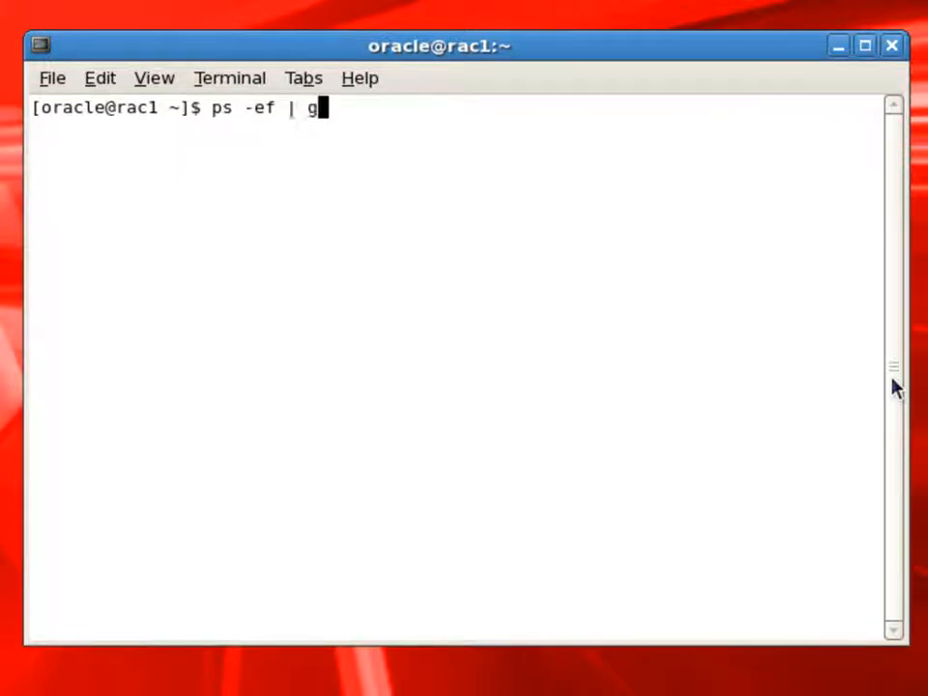
{"action": "type", "text": "rep -i"}
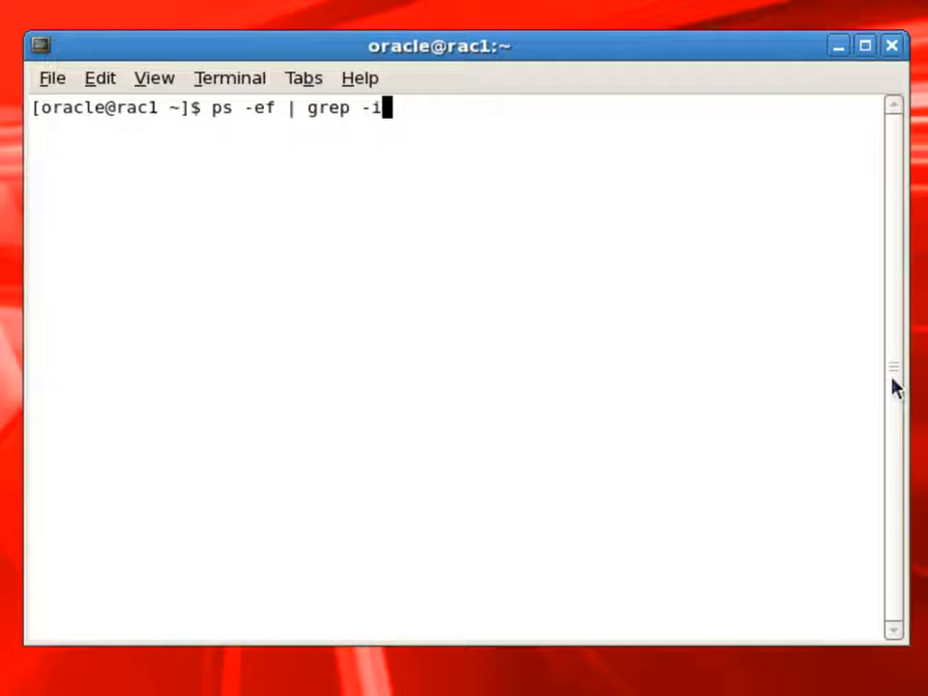
{"action": "type", "text": "smon"}
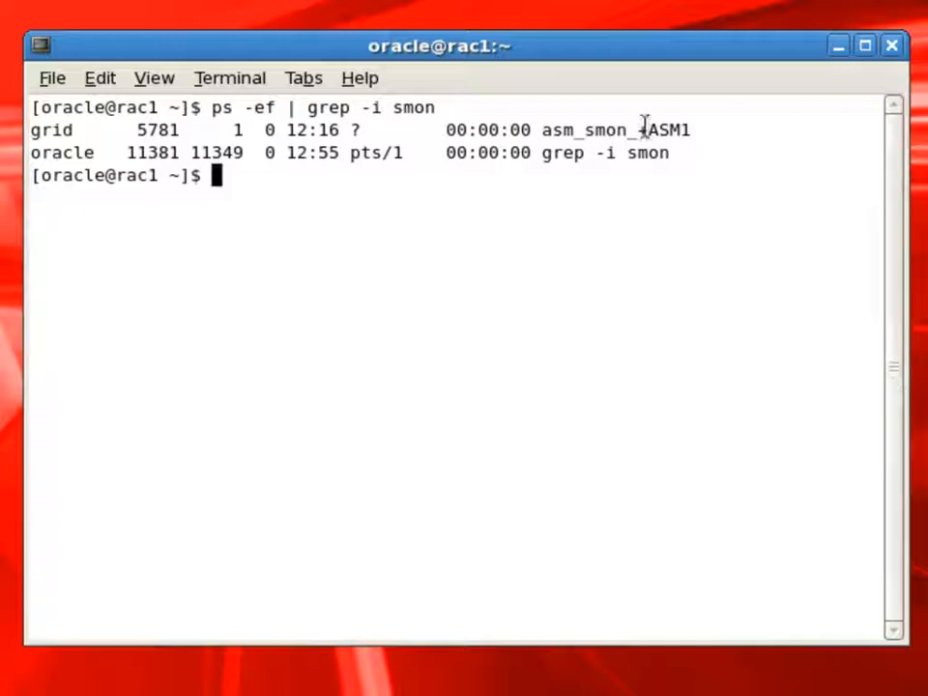
{"action": "double_click", "coordinate": [662, 129]}
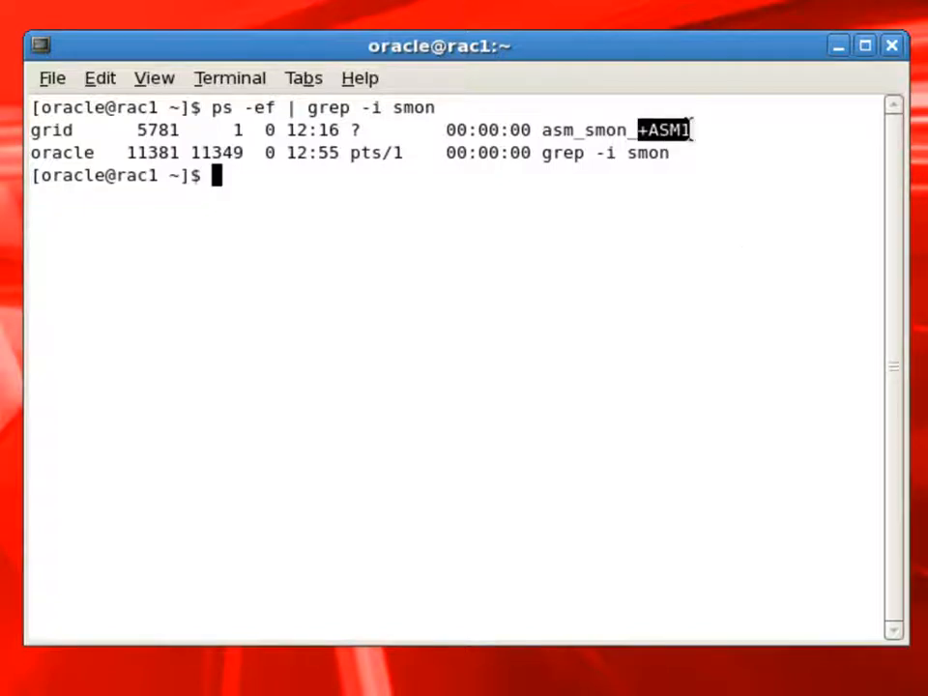
- Move into /app/dbHome/bin and launch ./dbca
{"action": "type", "text": "cd"}
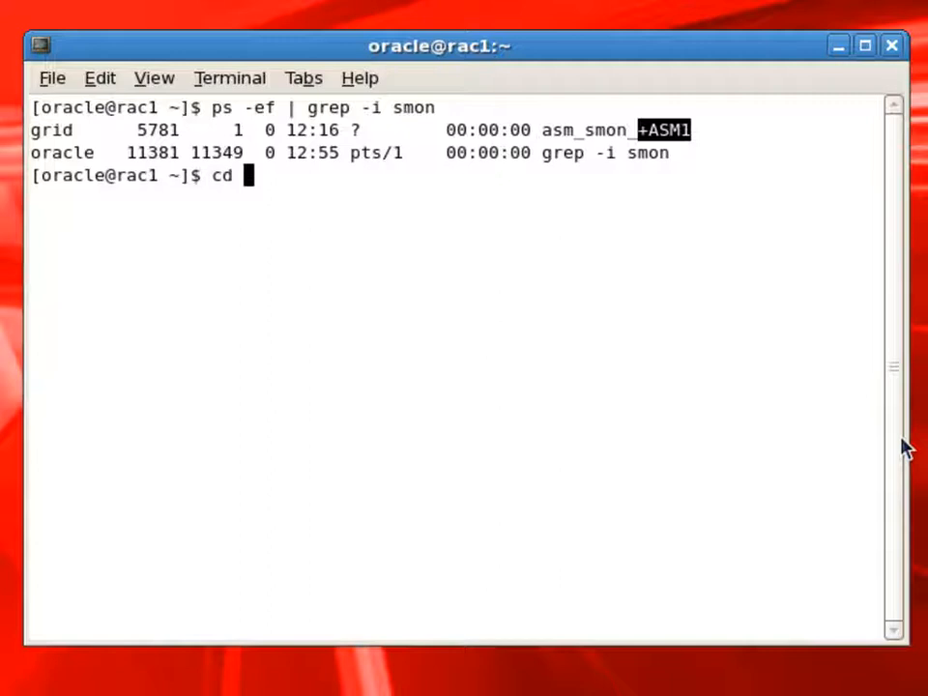
{"action": "type", "text": "/app/"}
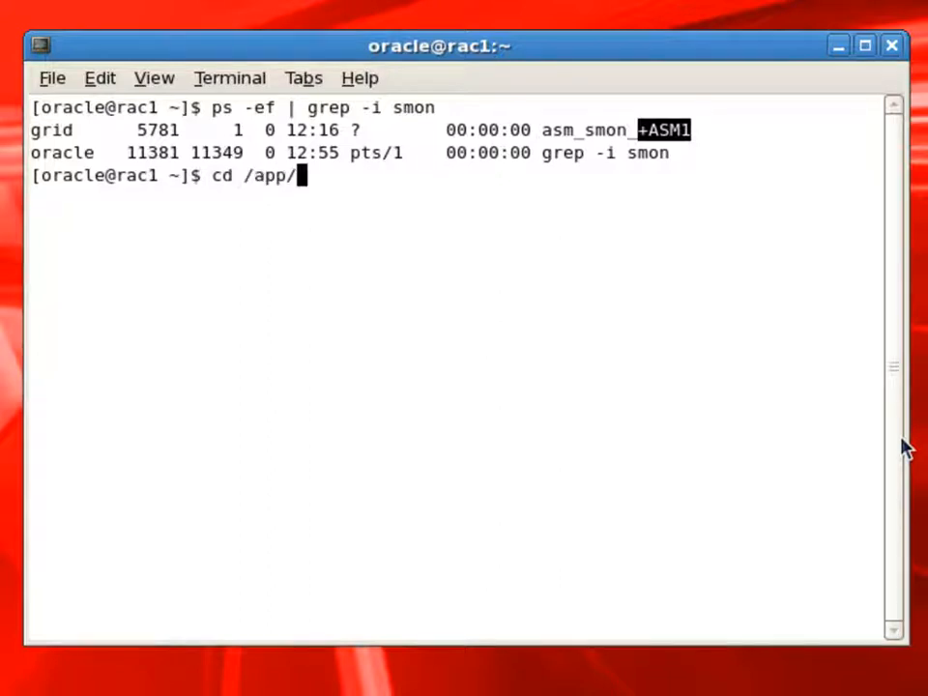
{"action": "type", "text": "dbHome/bin/"}
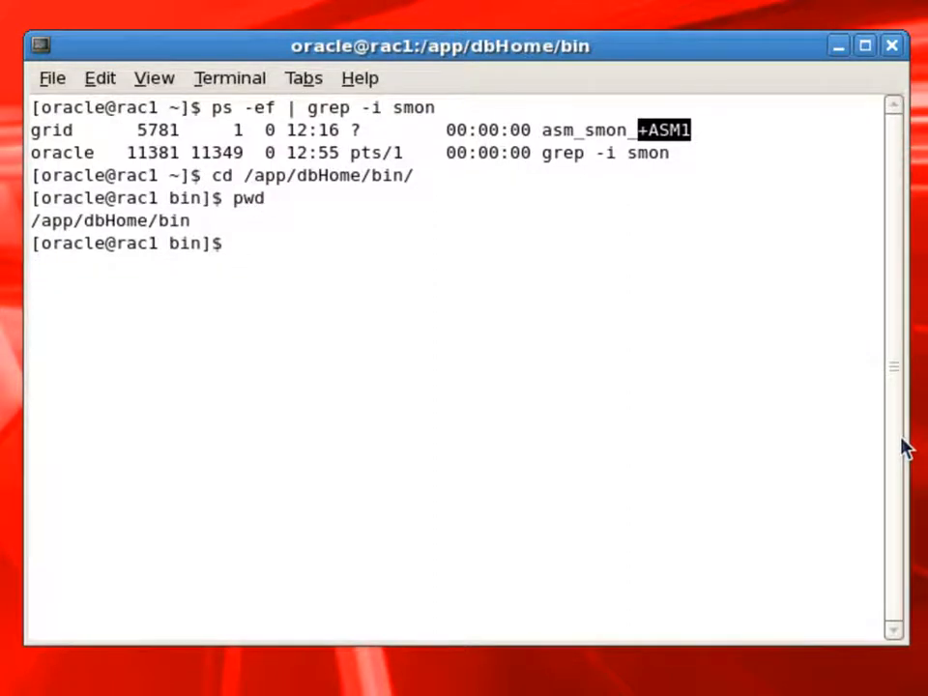
{"action": "type", "text": "."}
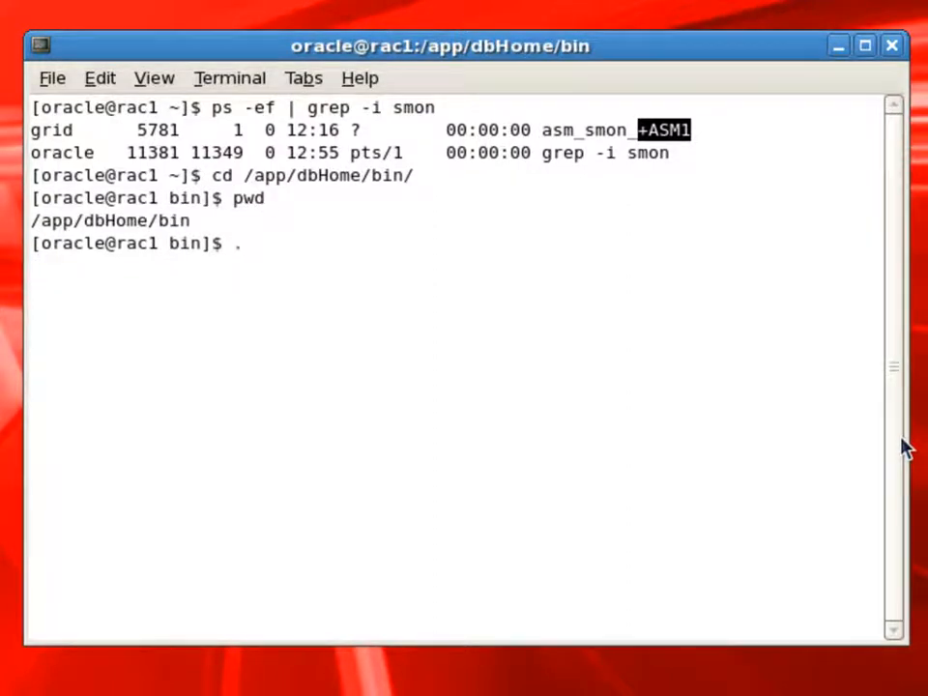
{"action": "type", "text": "/"}
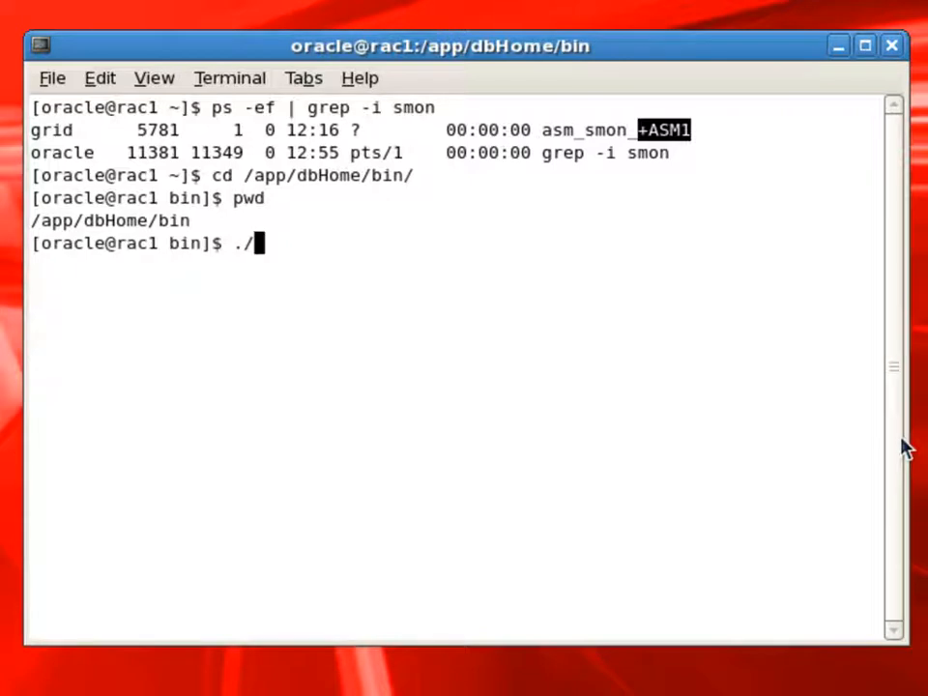
{"action": "type", "text": "dbca"}
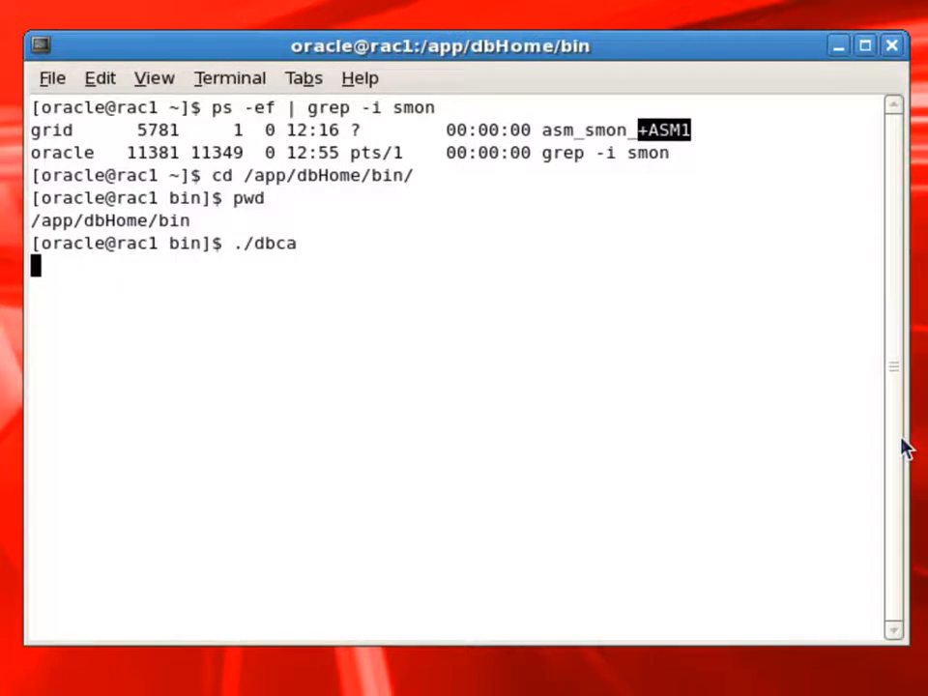
- Start DBCA creating an Oracle RAC database from the General Purpose template
{"action": "key", "text": "Return"}
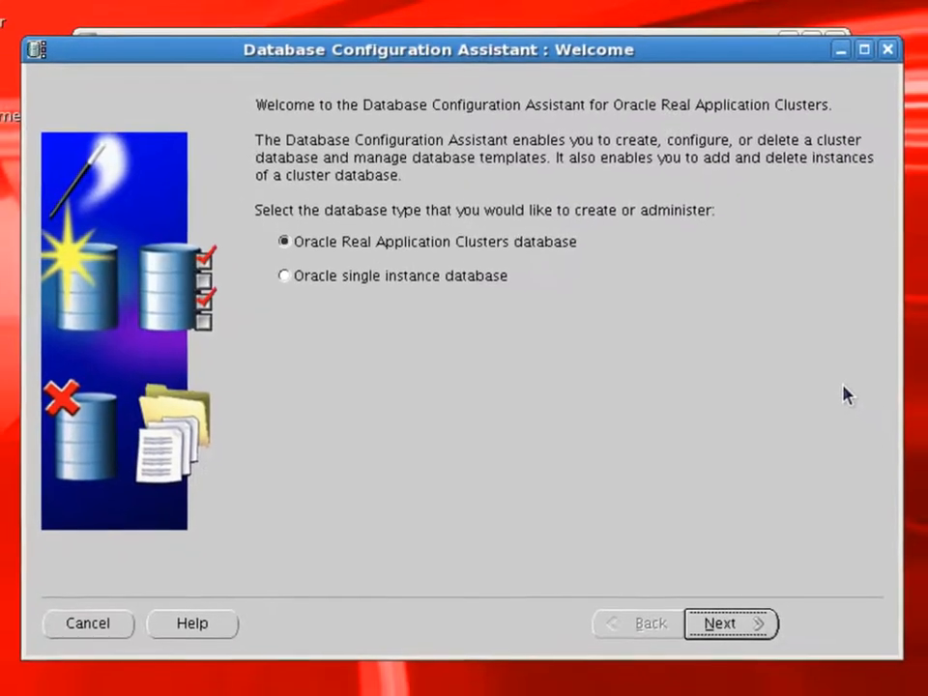
{"action": "mouse_move", "coordinate": [801, 601]}
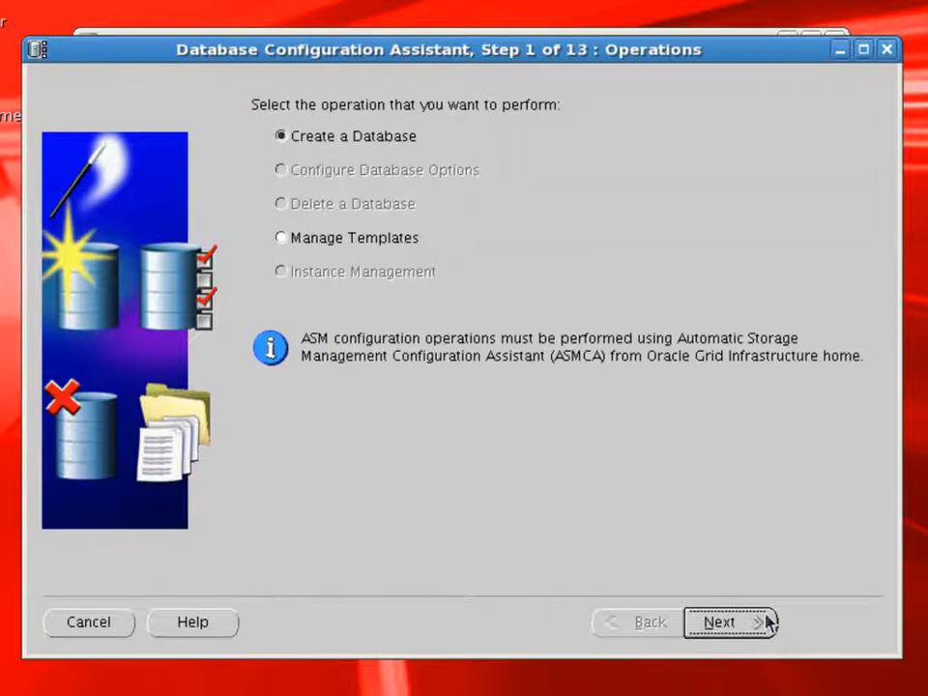
{"action": "mouse_move", "coordinate": [334, 129]}
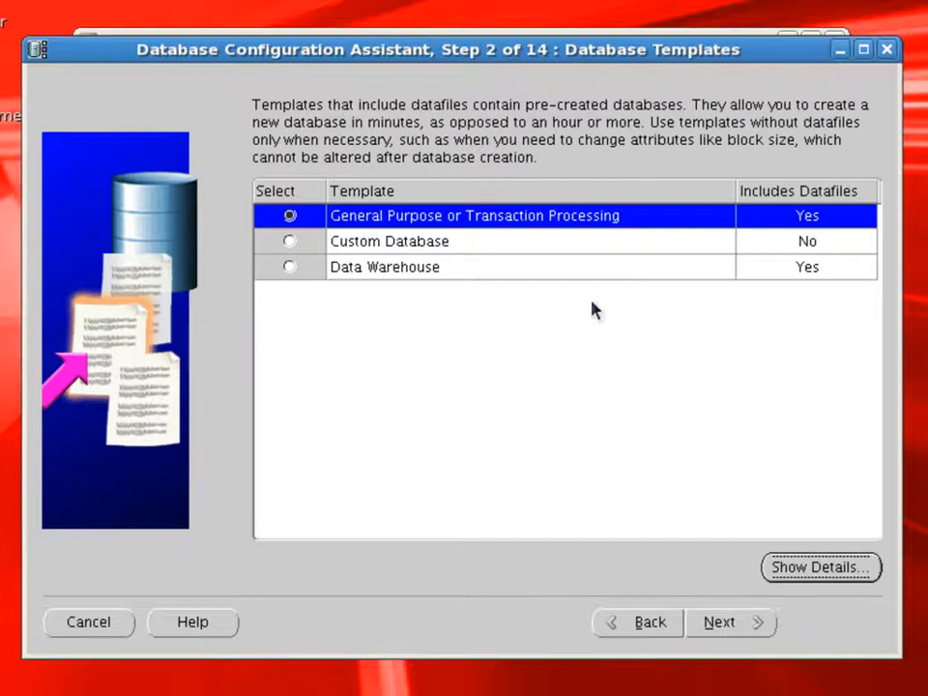
{"action": "left_click", "coordinate": [289, 241]}
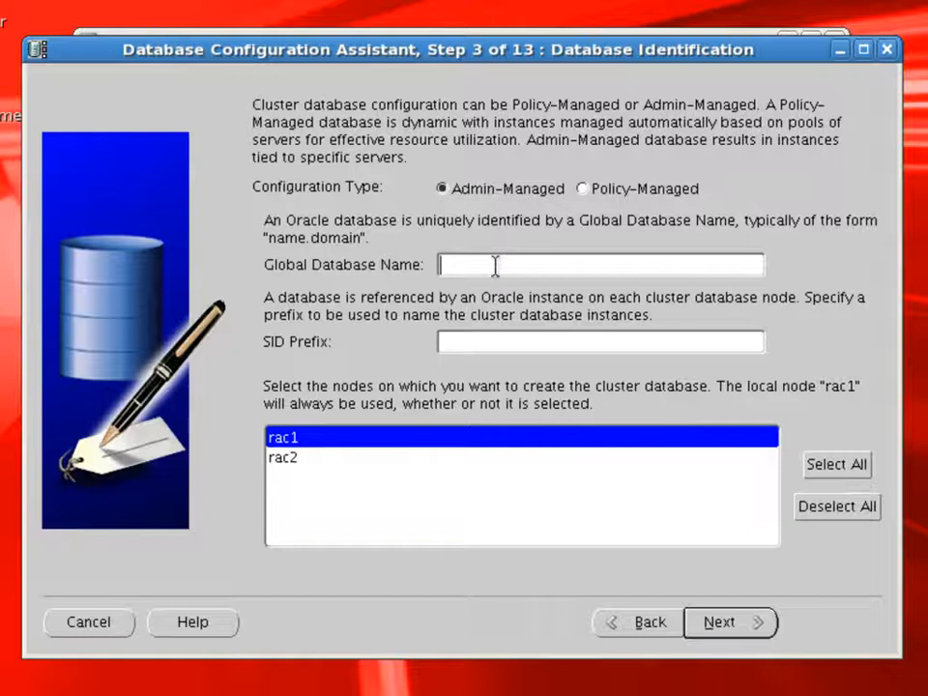
- Set Global Database Name and SID prefix to racdb, then review Automatic Maintenance Tasks
{"action": "type", "text": "racdb"}
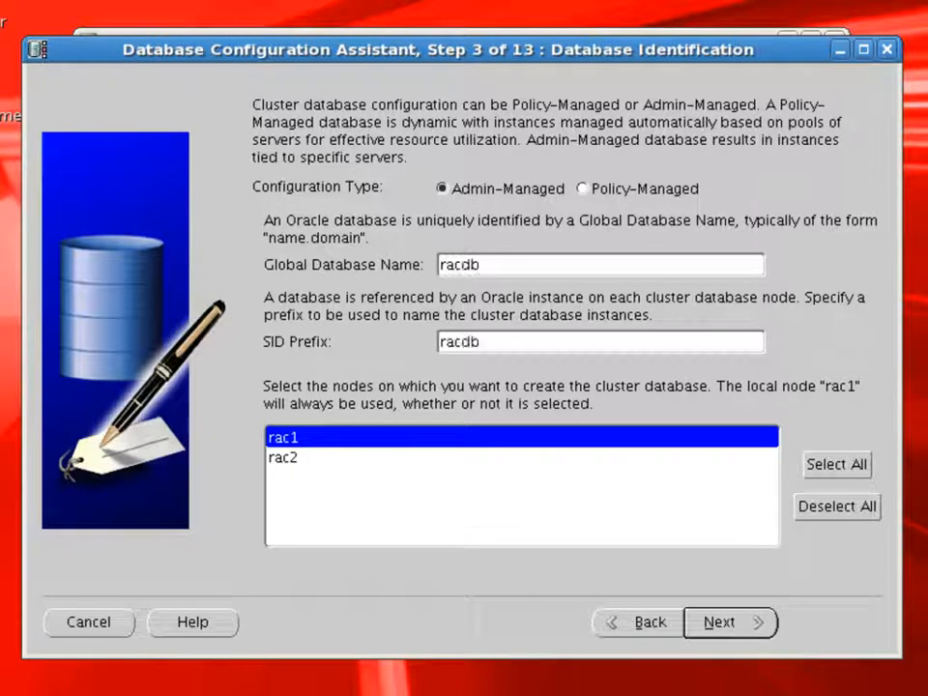
{"action": "left_click", "coordinate": [838, 465]}
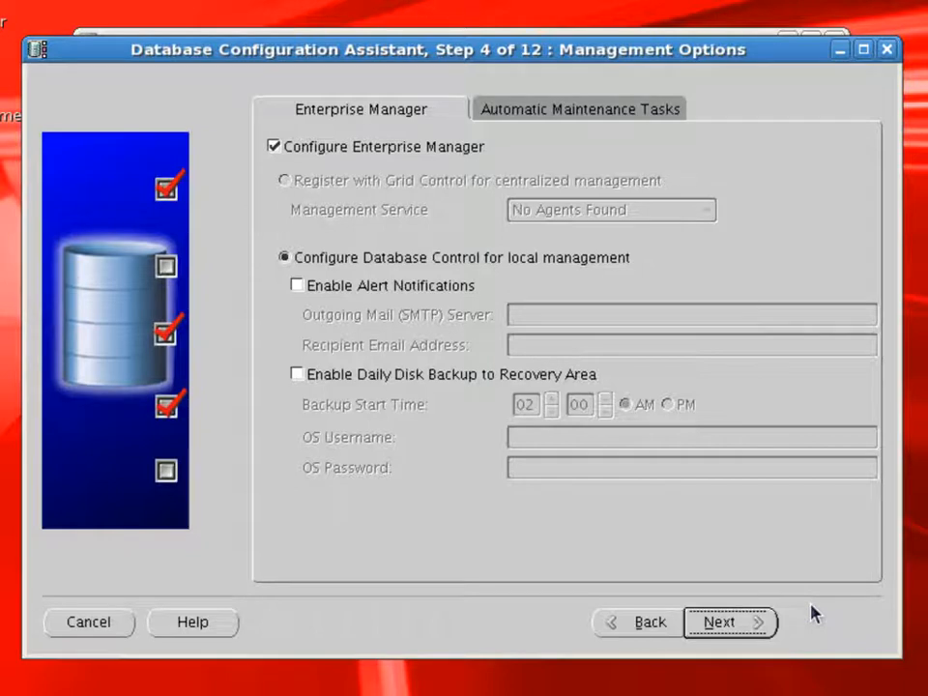
{"action": "mouse_move", "coordinate": [529, 114]}
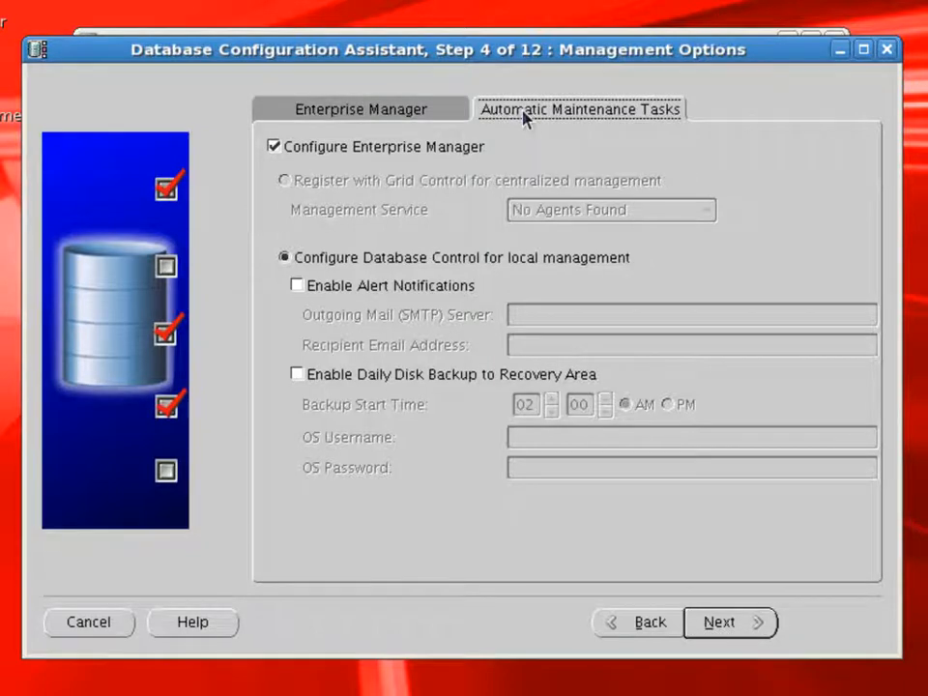
{"action": "left_click", "coordinate": [581, 110]}
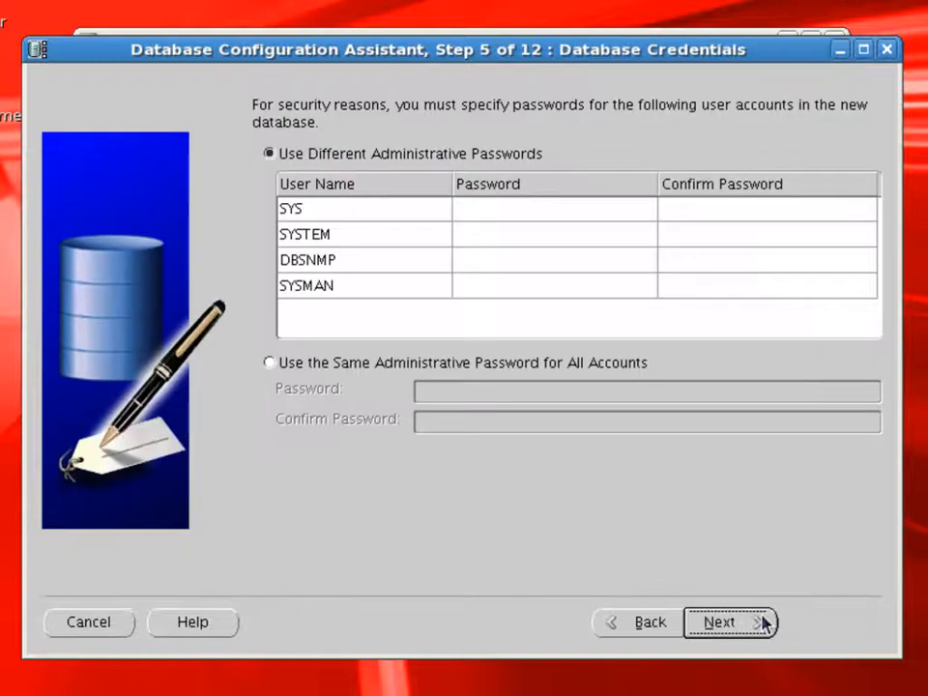
- Use one shared administrative password for all accounts and accept the weak-password warning
{"action": "left_click", "coordinate": [268, 361]}
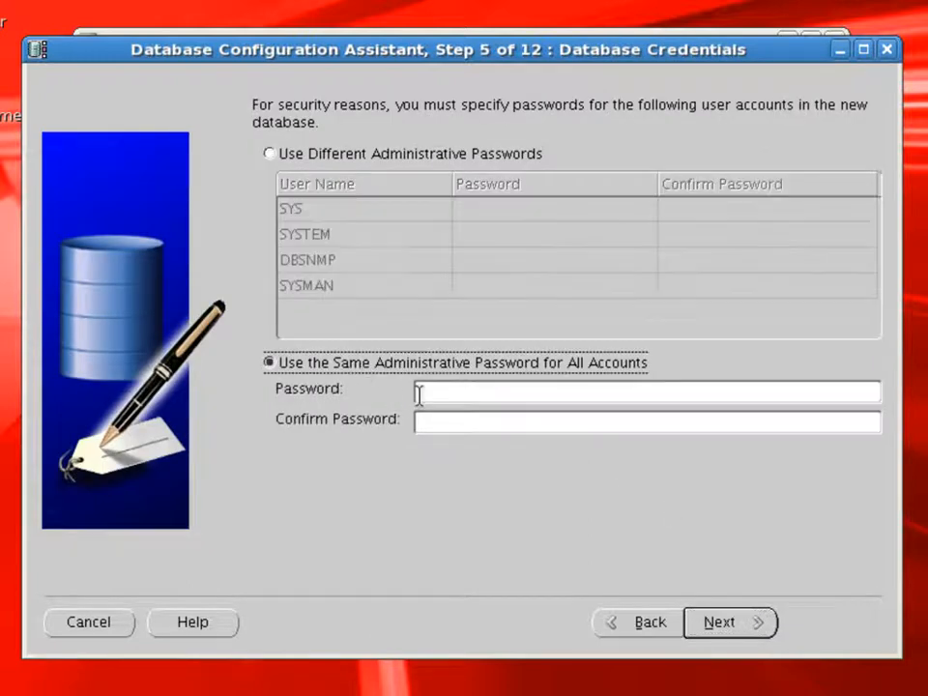
{"action": "mouse_move", "coordinate": [593, 483]}
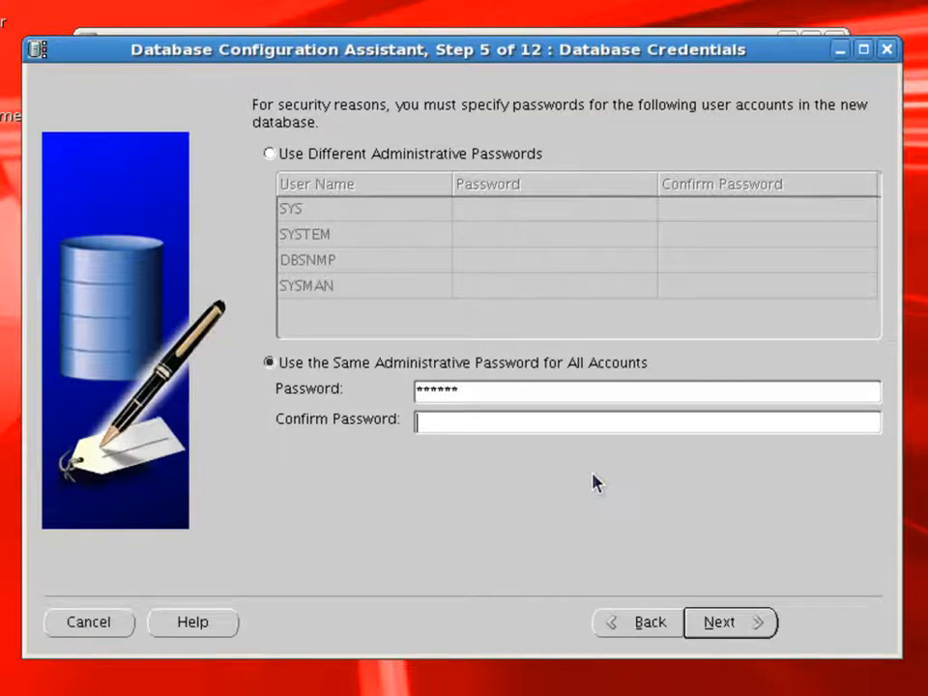
{"action": "type", "text": "******"}
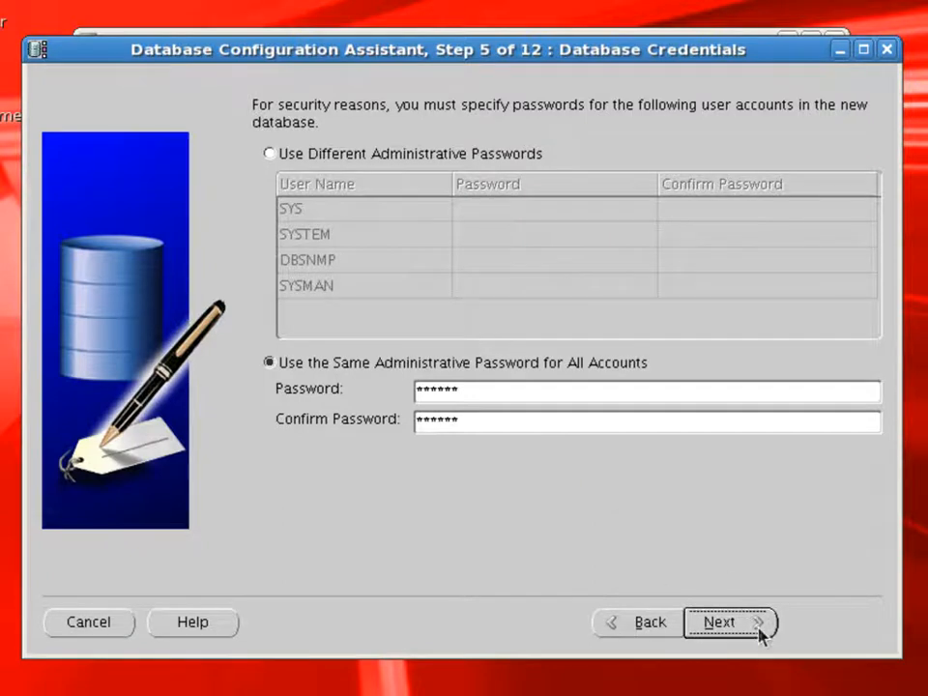
{"action": "left_click", "coordinate": [726, 622]}
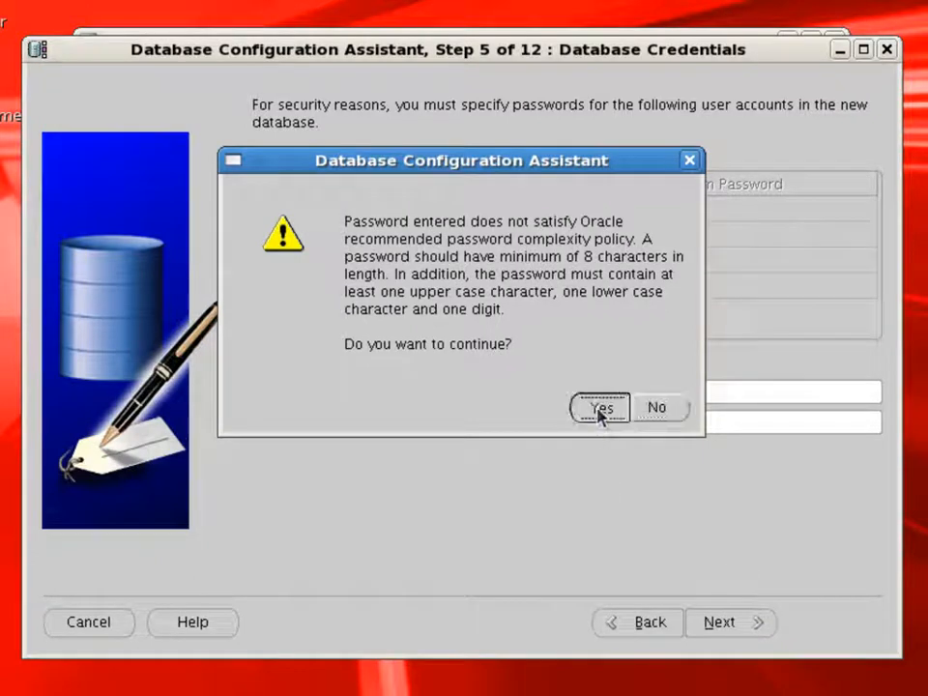
{"action": "left_click", "coordinate": [597, 408]}
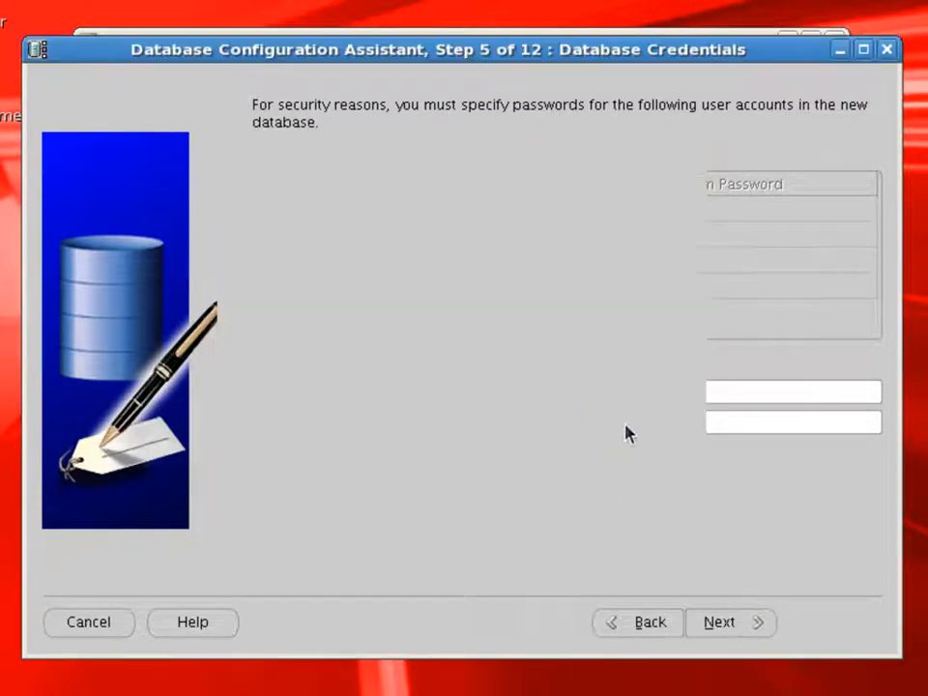
{"action": "mouse_move", "coordinate": [843, 549]}
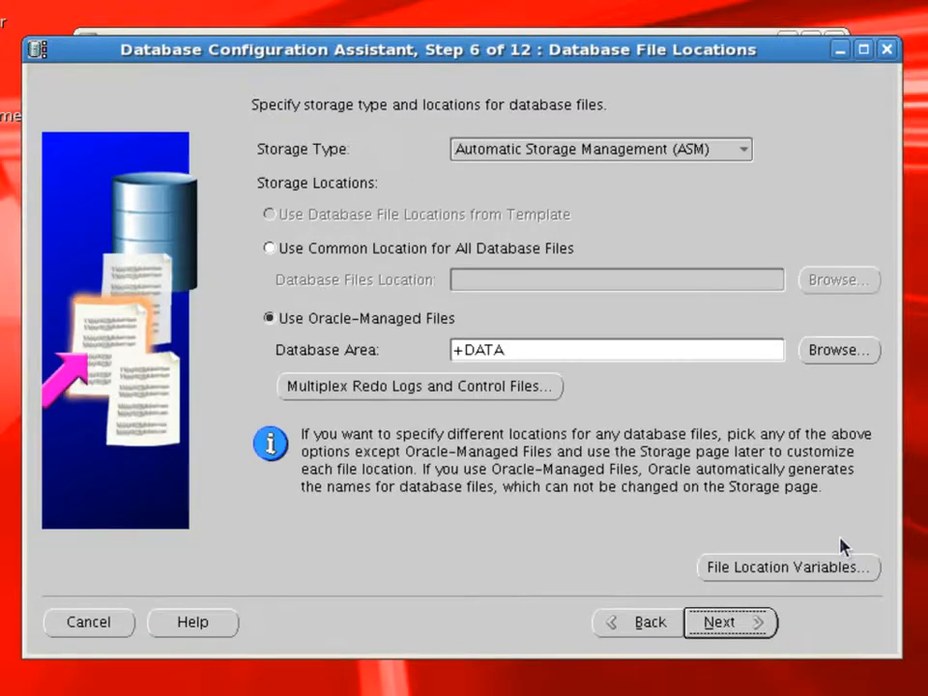
{"action": "mouse_move", "coordinate": [563, 320]}
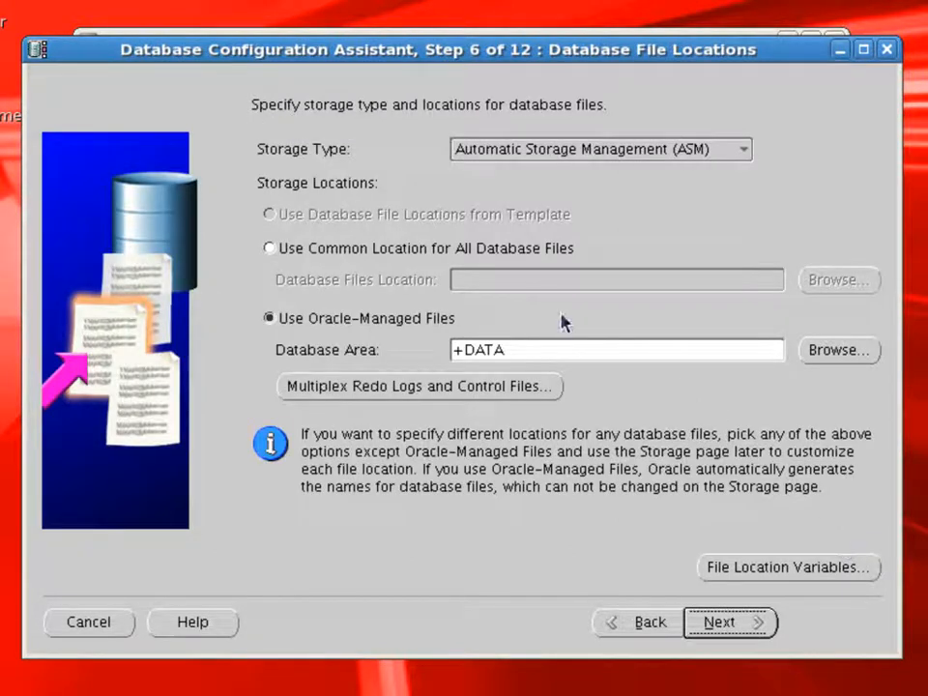
- Keep ASM storage with Oracle-Managed Files in +DATA and supply the ASMSNMP password
{"action": "left_click", "coordinate": [741, 149]}
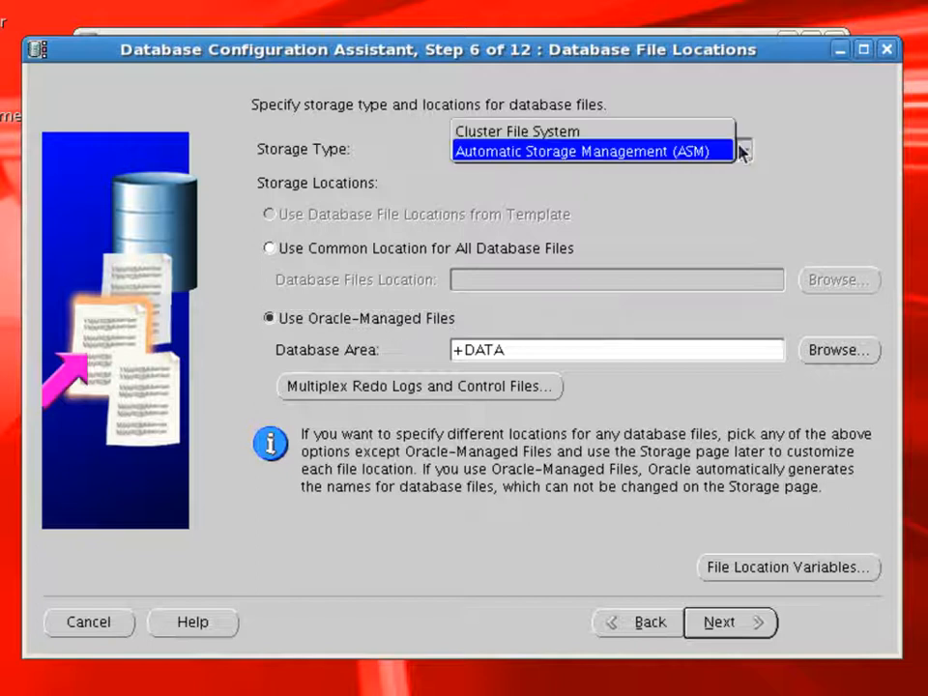
{"action": "left_click", "coordinate": [588, 151]}
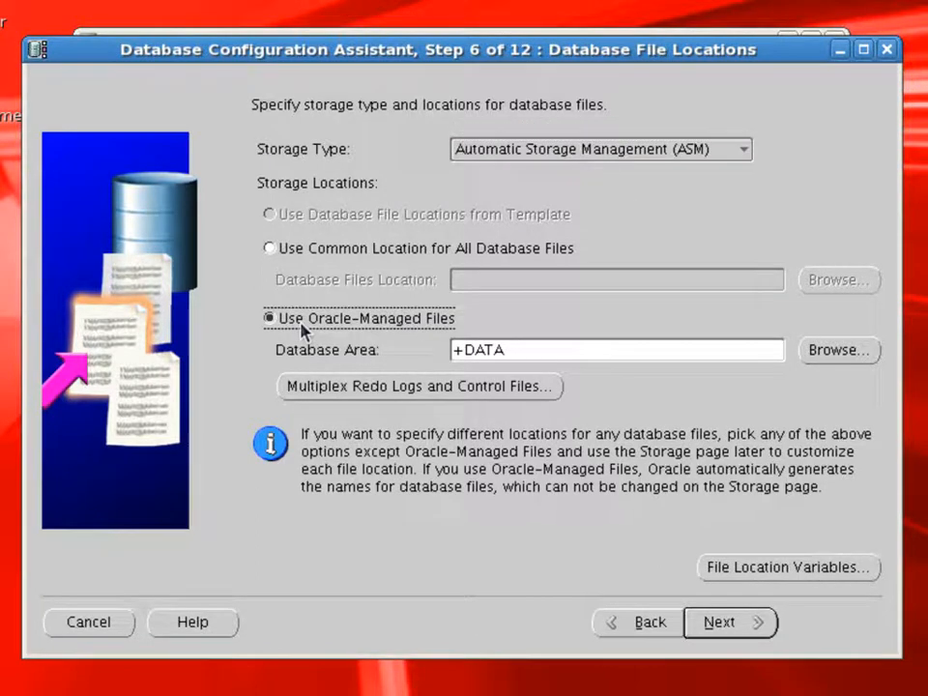
{"action": "mouse_move", "coordinate": [587, 374]}
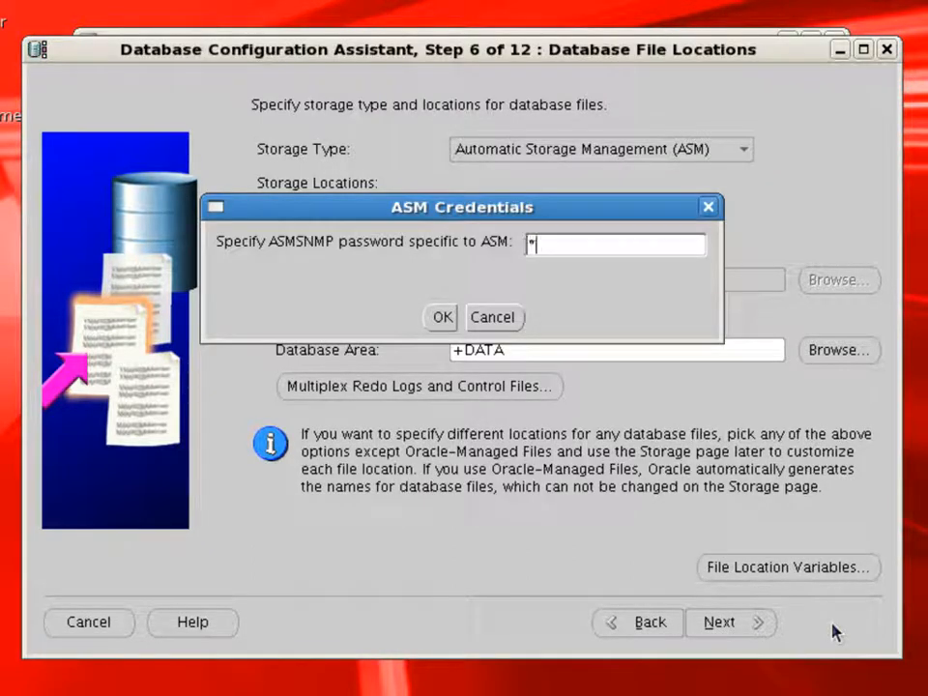
{"action": "type", "text": "*****"}
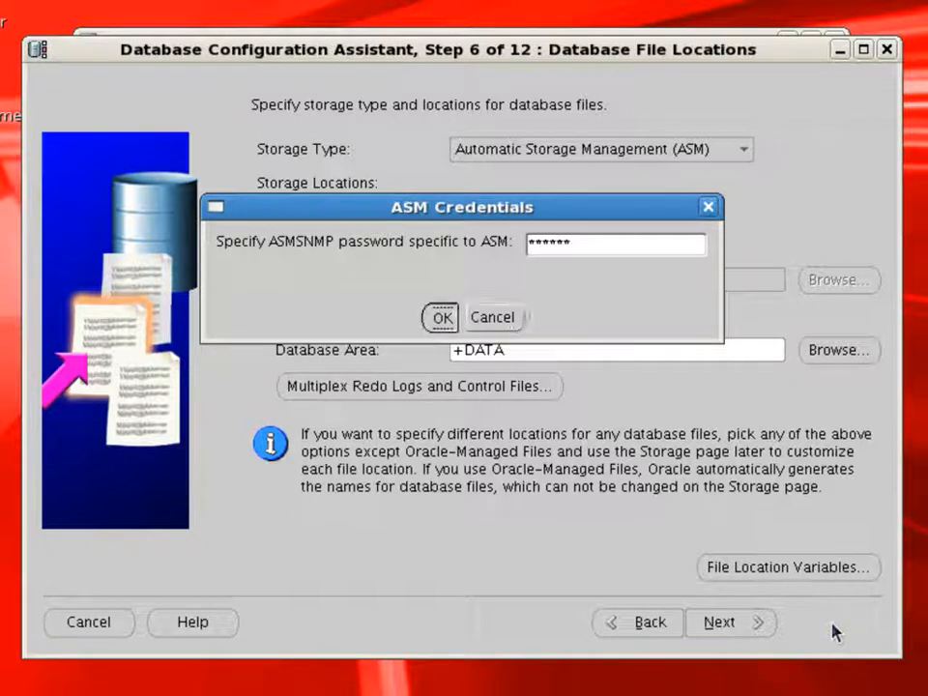
{"action": "left_click", "coordinate": [441, 317]}
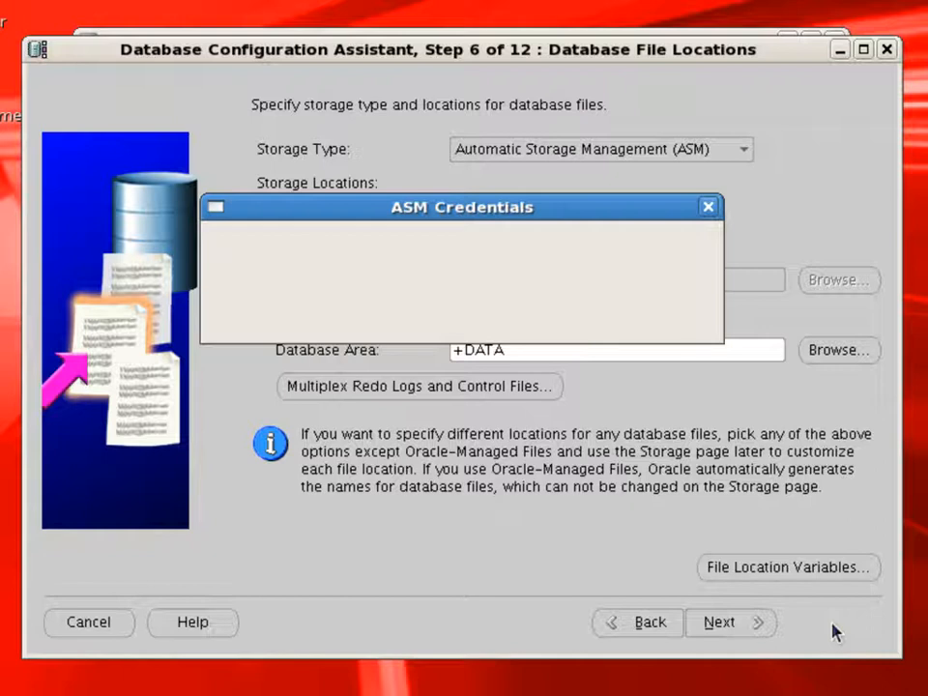
{"action": "left_click", "coordinate": [719, 623]}
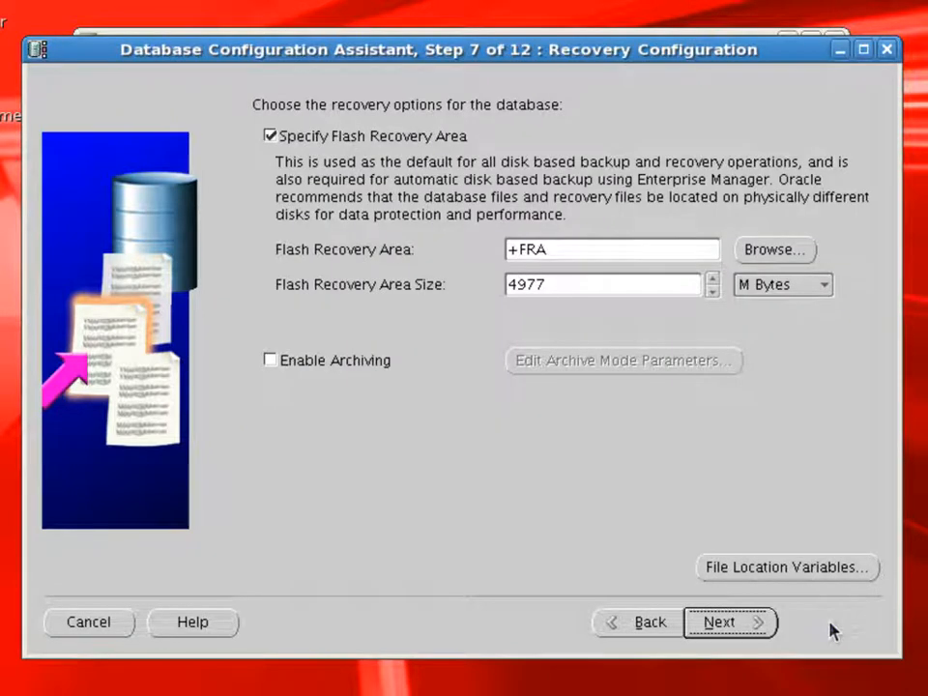
- Enable archiving and size the +FRA flash recovery area at 7000 MB
{"action": "left_click", "coordinate": [271, 360]}
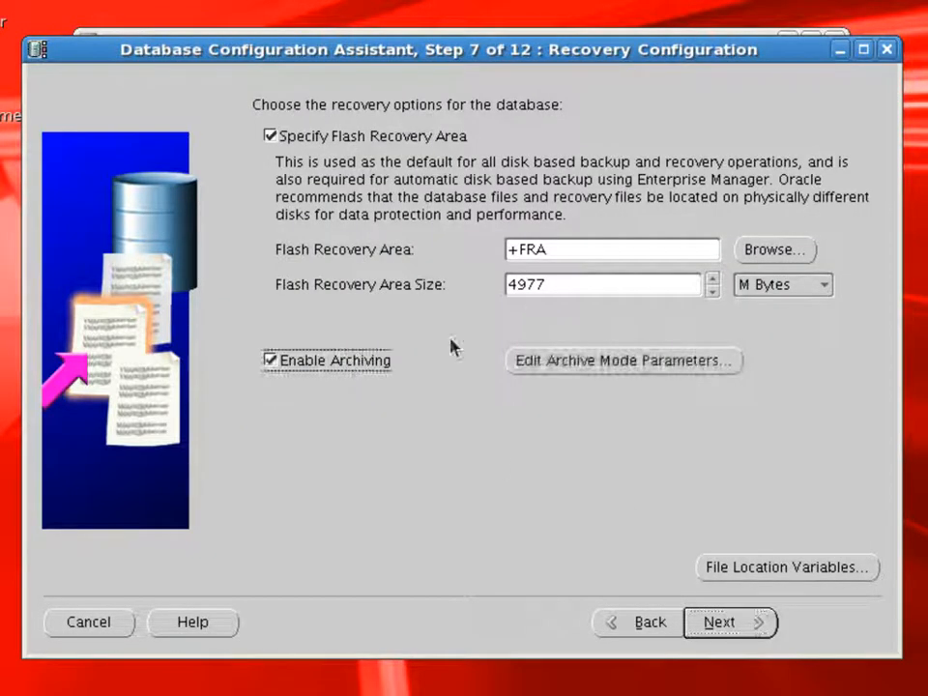
{"action": "type", "text": "7"}
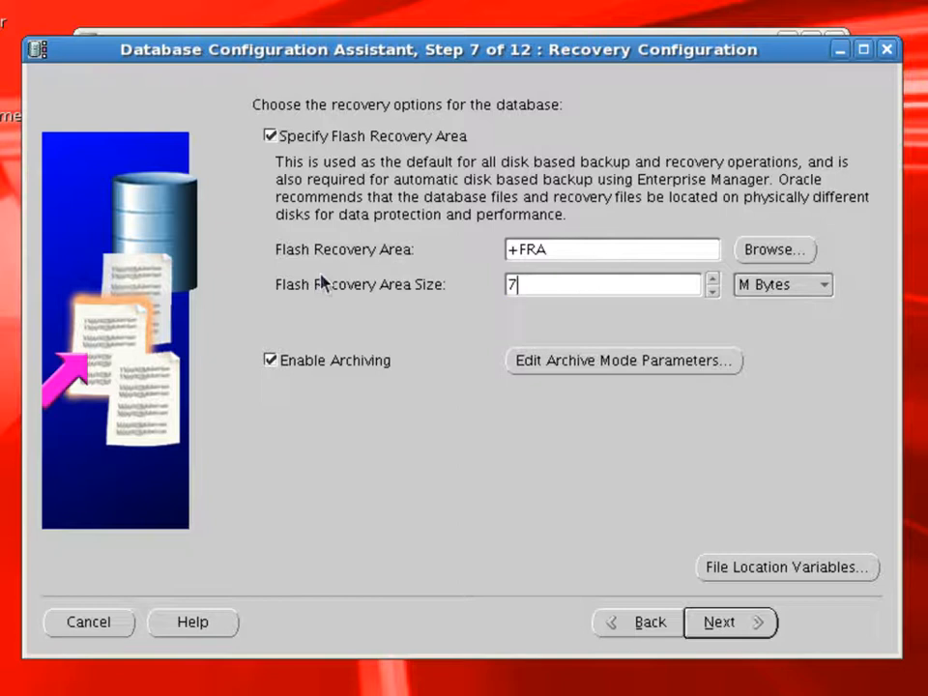
{"action": "type", "text": "000"}
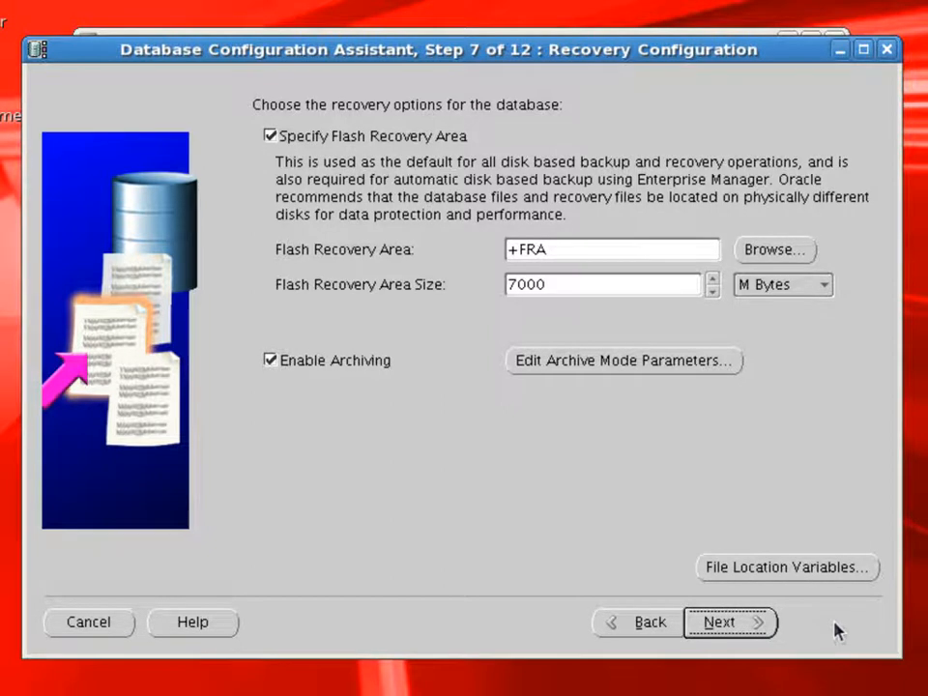
- Deselect Oracle Spatial and Oracle Text on the Database Content step
{"action": "left_click", "coordinate": [724, 622]}
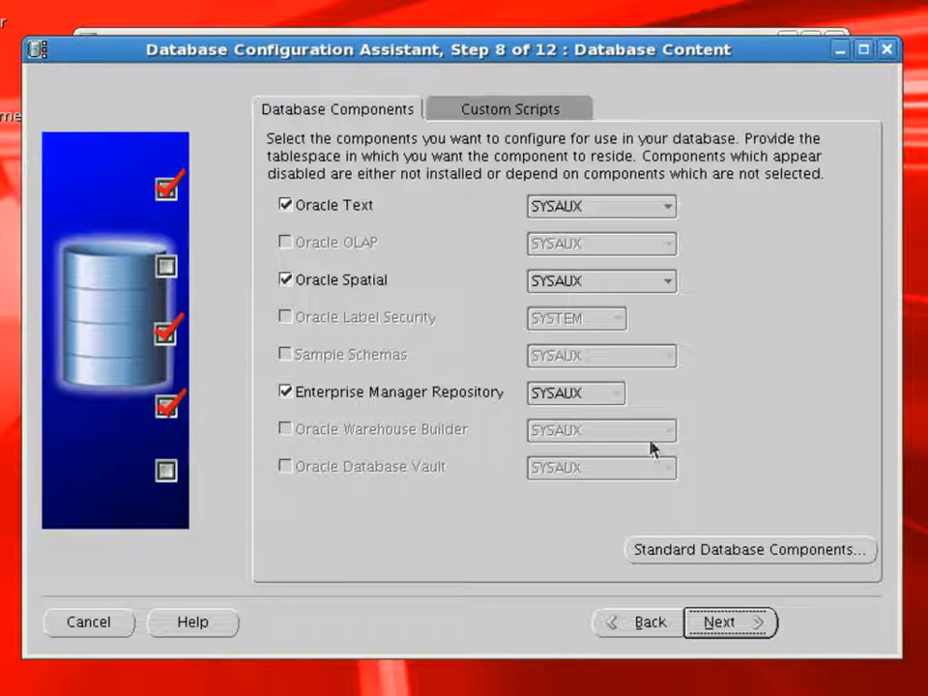
{"action": "left_click", "coordinate": [285, 279]}
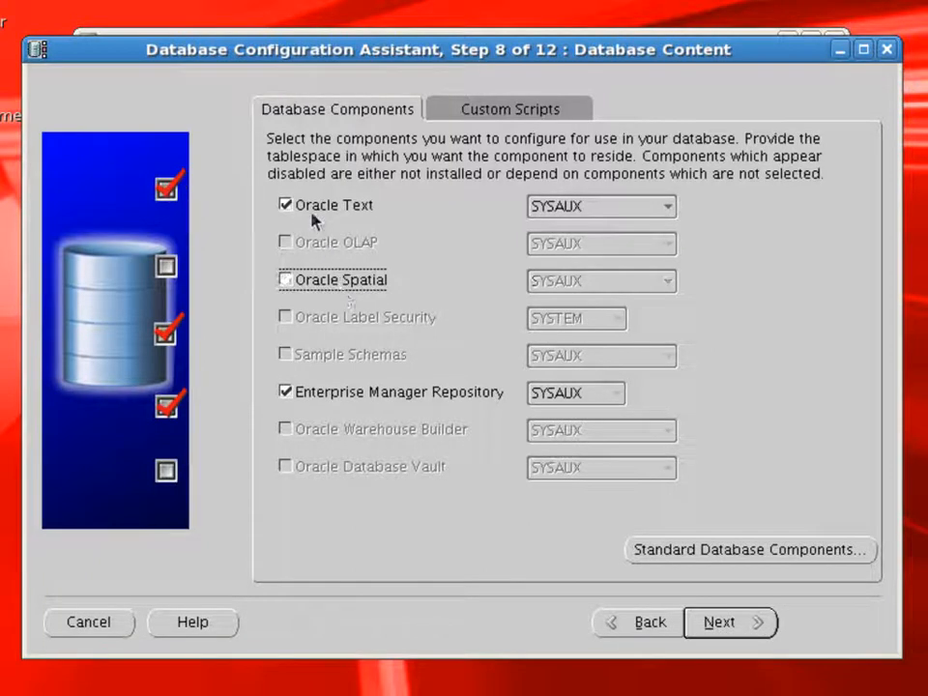
{"action": "left_click", "coordinate": [284, 204]}
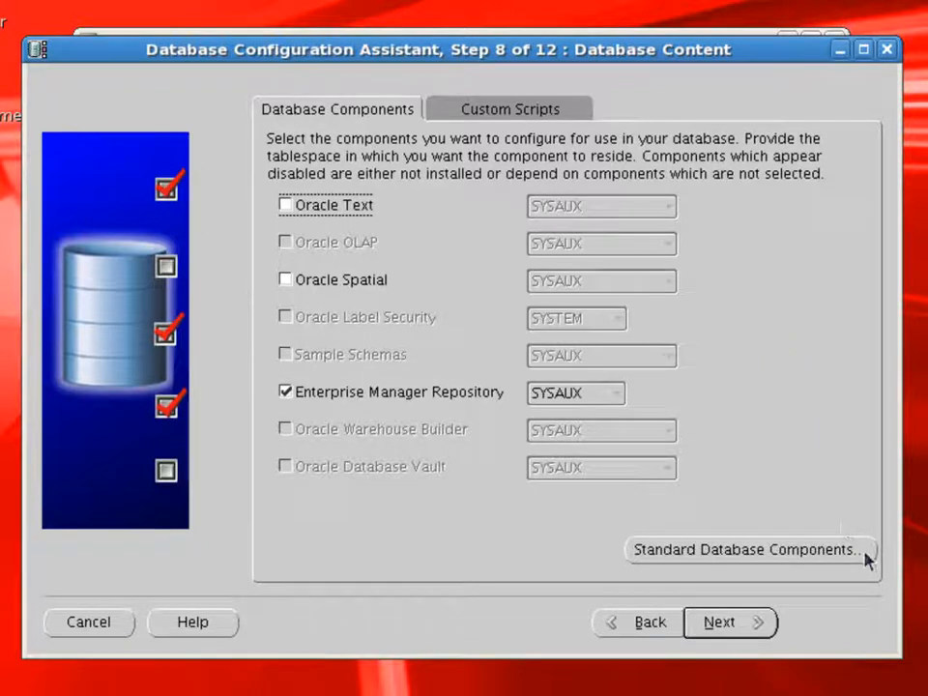
- Trim standard components to Oracle JVM, removing Application Express, Multimedia and XML DB
{"action": "left_click", "coordinate": [756, 549]}
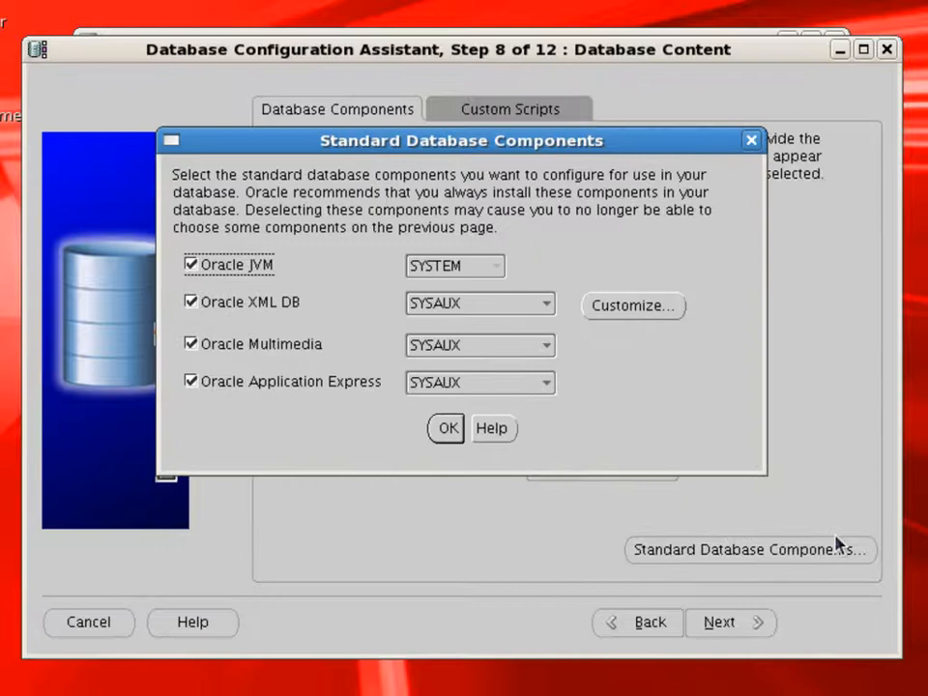
{"action": "left_click", "coordinate": [189, 382]}
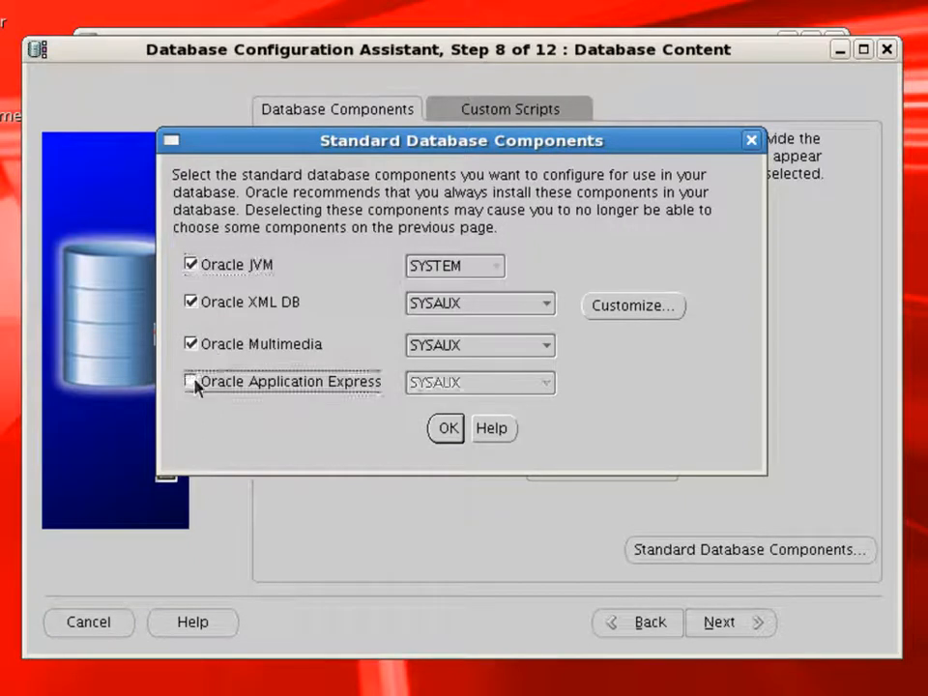
{"action": "left_click", "coordinate": [191, 343]}
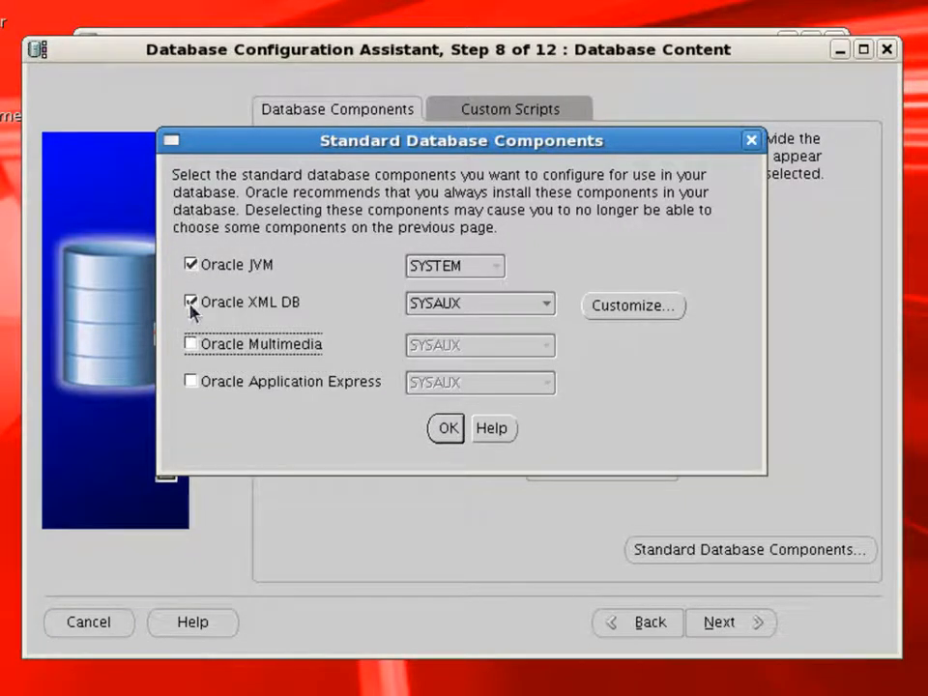
{"action": "left_click", "coordinate": [191, 301]}
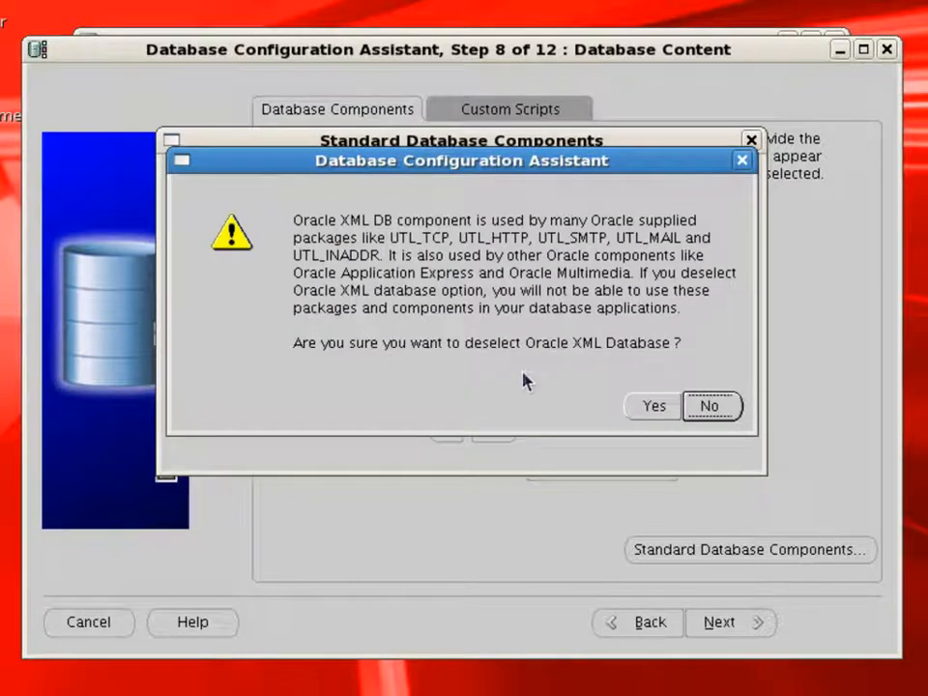
{"action": "left_click", "coordinate": [652, 405]}
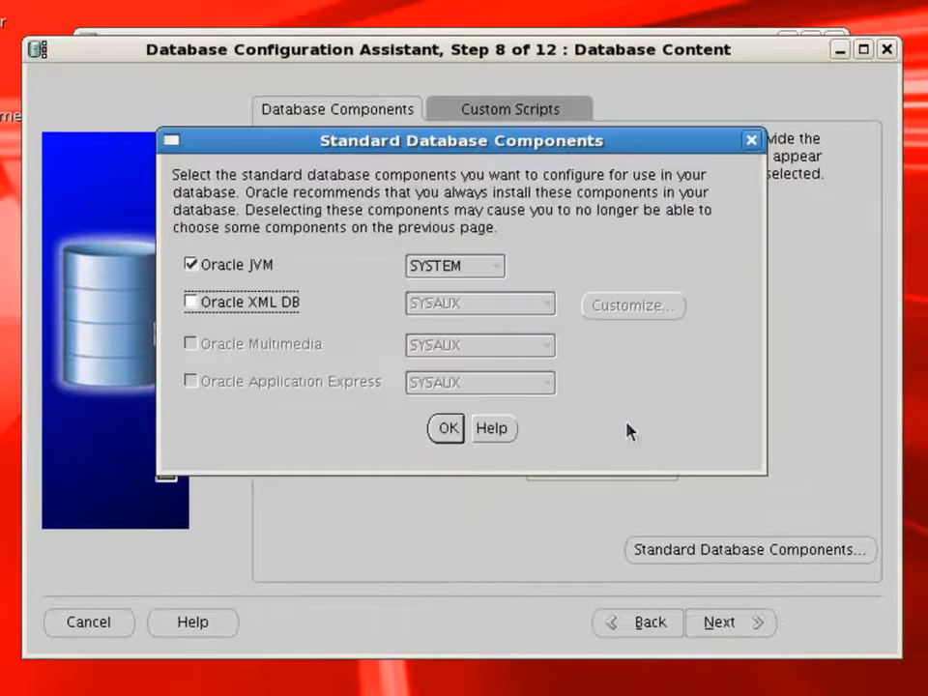
{"action": "mouse_move", "coordinate": [417, 465]}
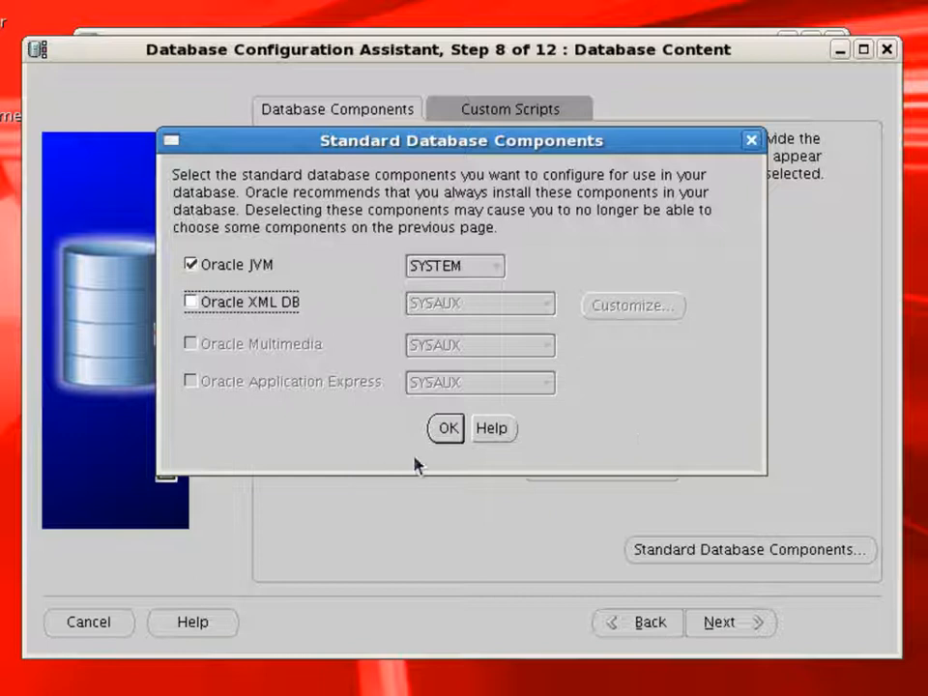
{"action": "left_click", "coordinate": [445, 428]}
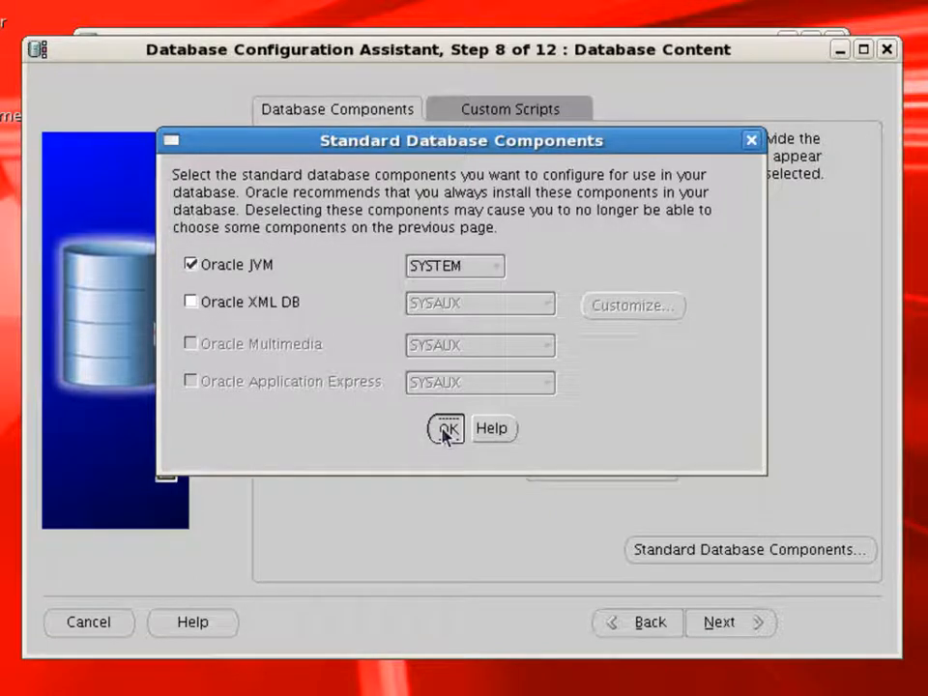
{"action": "left_click", "coordinate": [442, 427]}
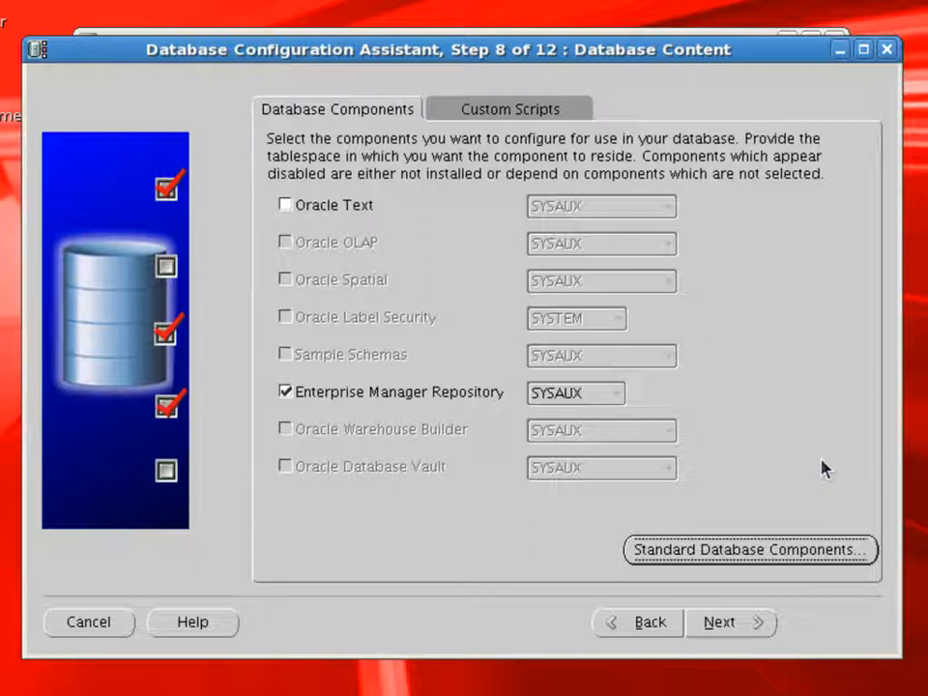
- Confirm Custom Scripts has no scripts to run, then return to Database Components
{"action": "left_click", "coordinate": [509, 109]}
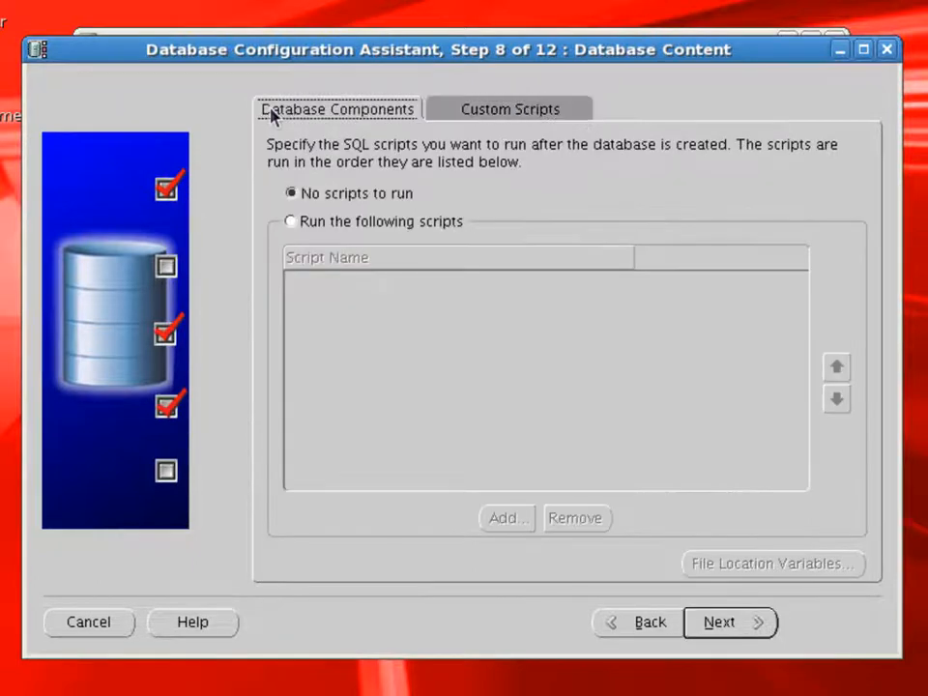
{"action": "left_click", "coordinate": [336, 108]}
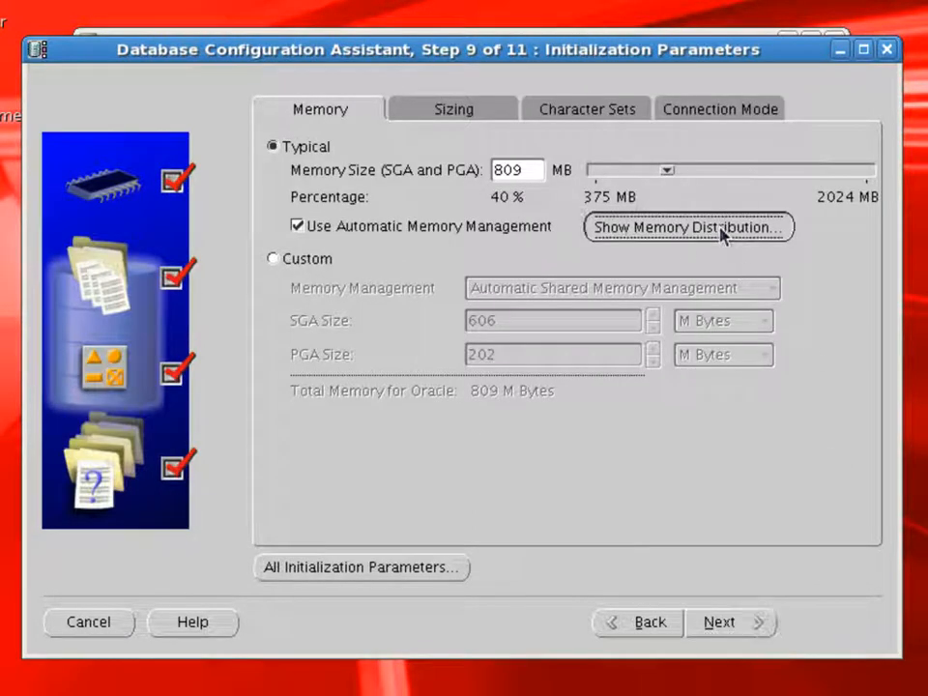
- Review the 809 MB memory distribution, Sizing, Character Sets and Connection Mode, keeping defaults
{"action": "left_click", "coordinate": [687, 226]}
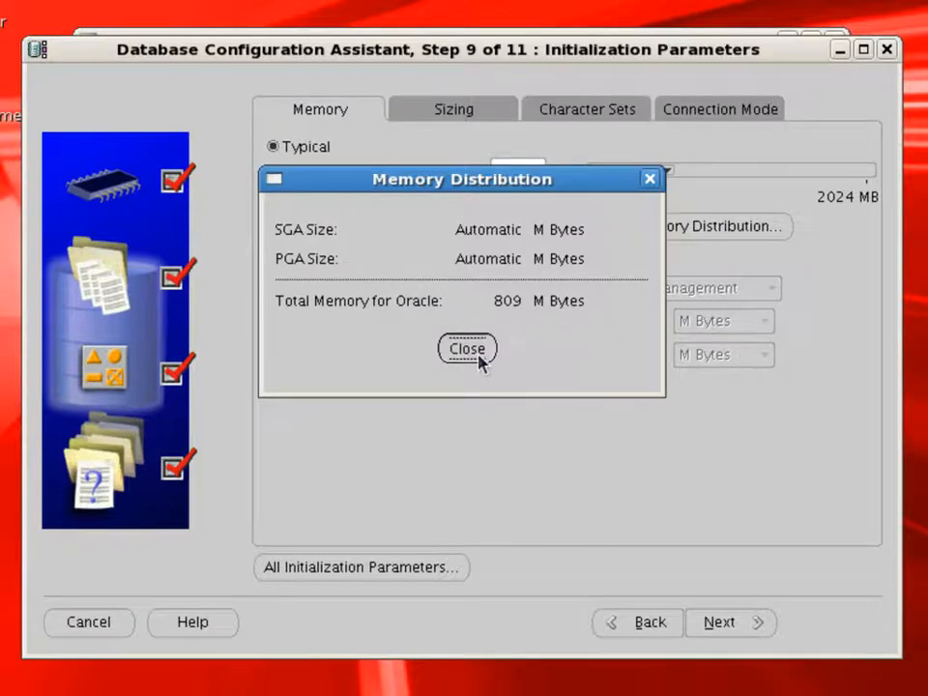
{"action": "left_click", "coordinate": [467, 348]}
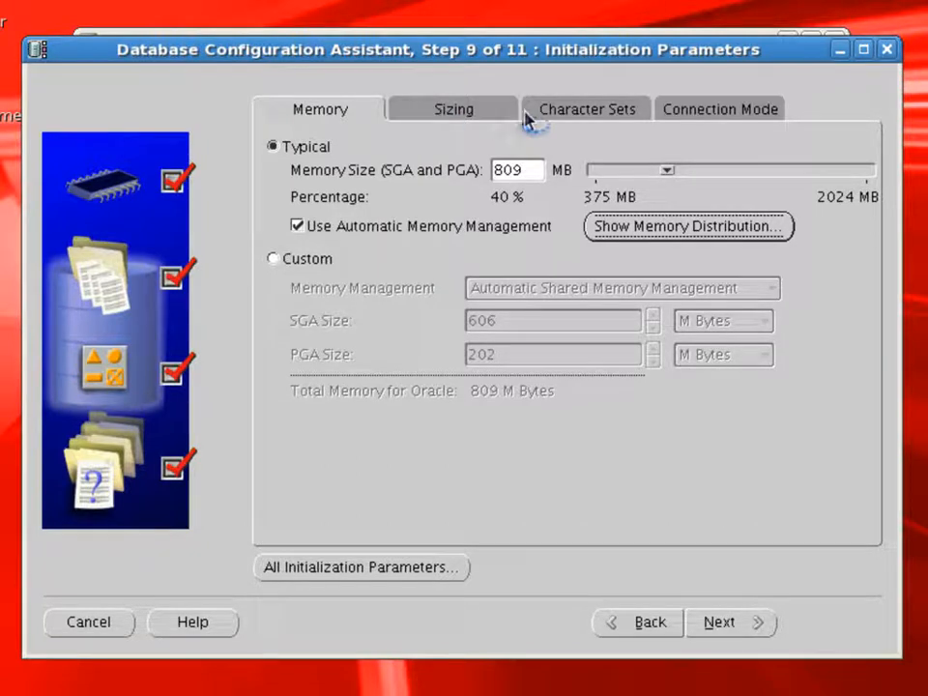
{"action": "left_click", "coordinate": [586, 108]}
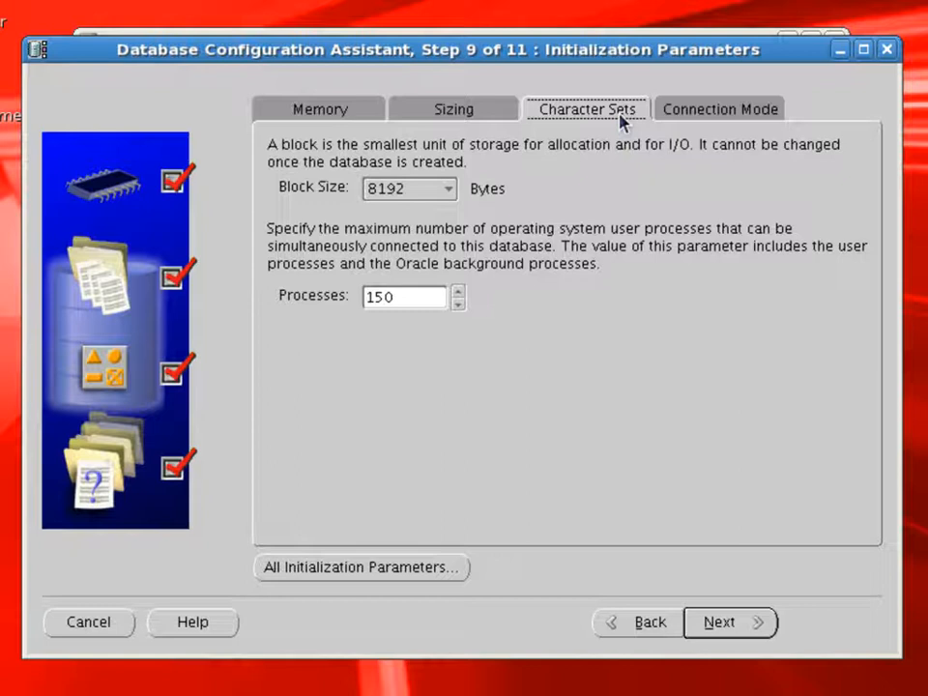
{"action": "left_click", "coordinate": [586, 108]}
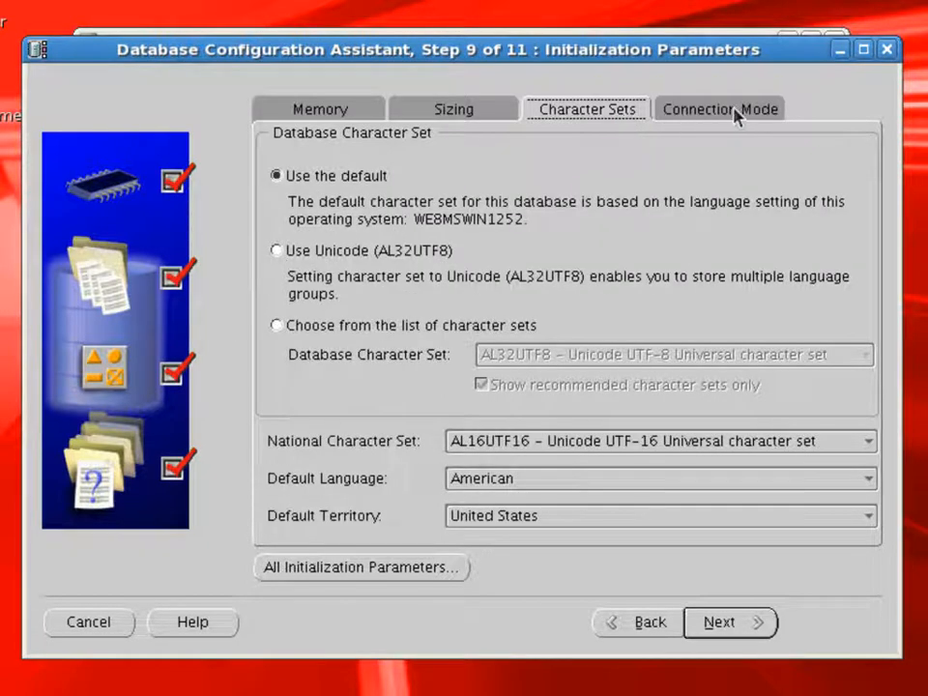
{"action": "left_click", "coordinate": [719, 108]}
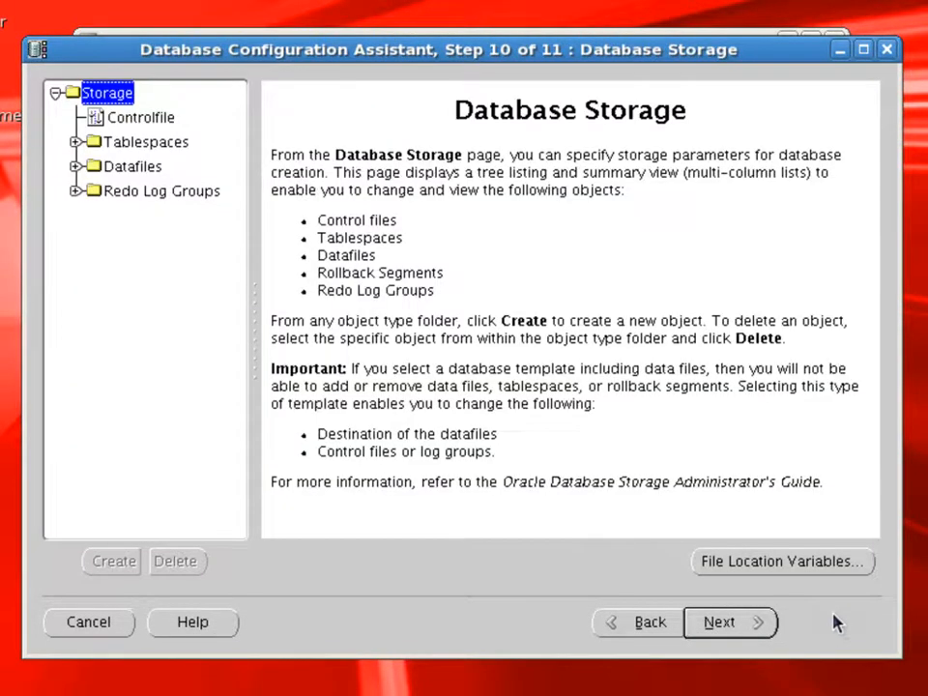
{"action": "mouse_move", "coordinate": [295, 307]}
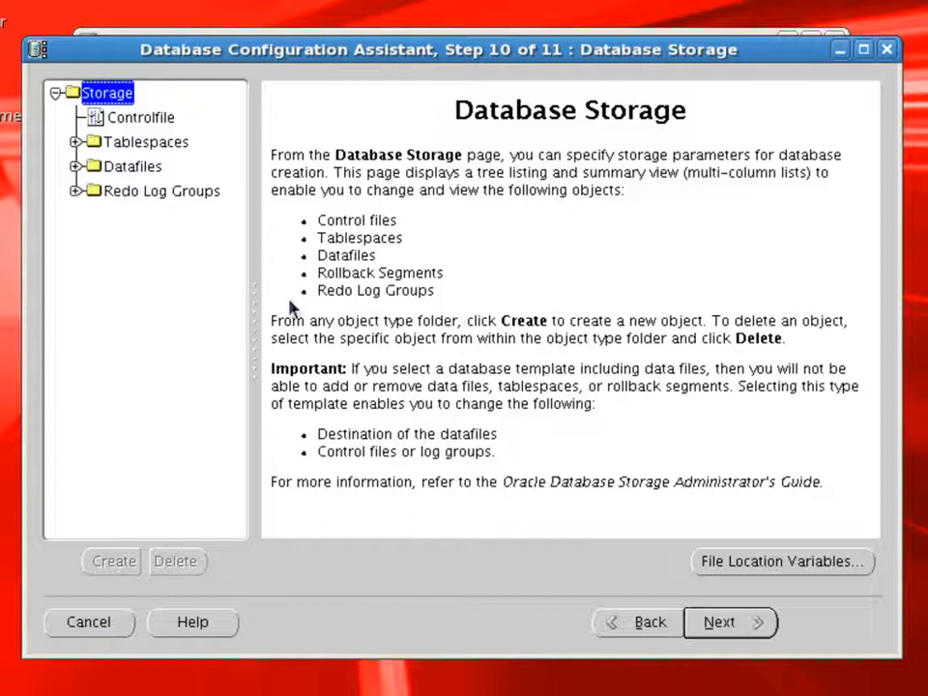
- Inspect SYSAUX autoextend settings, control file limits, and redo log group 1 (51200 KB, one member)
{"action": "left_click", "coordinate": [76, 167]}
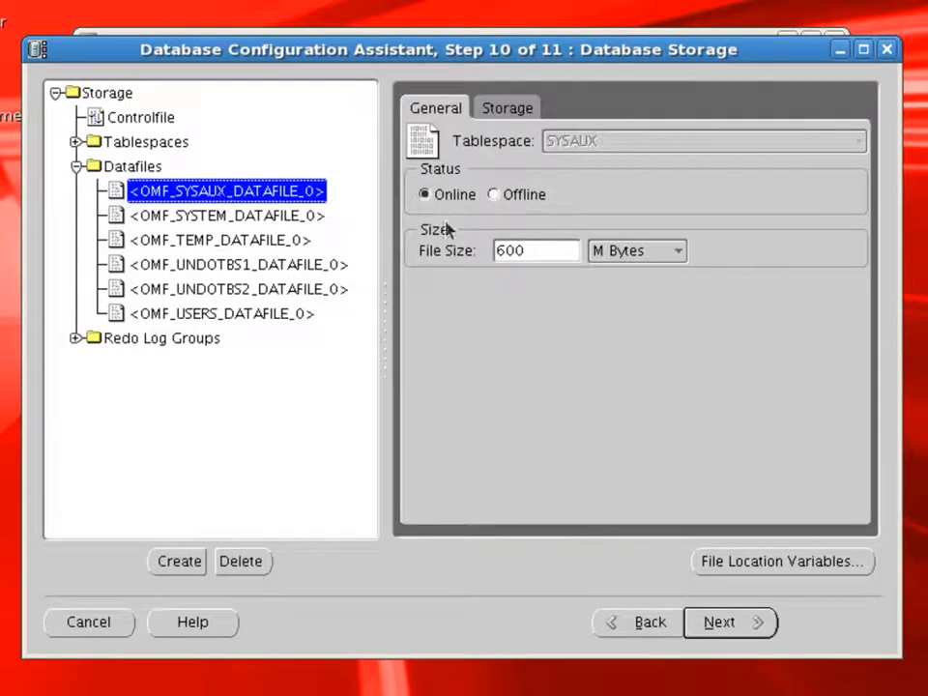
{"action": "left_click", "coordinate": [508, 107]}
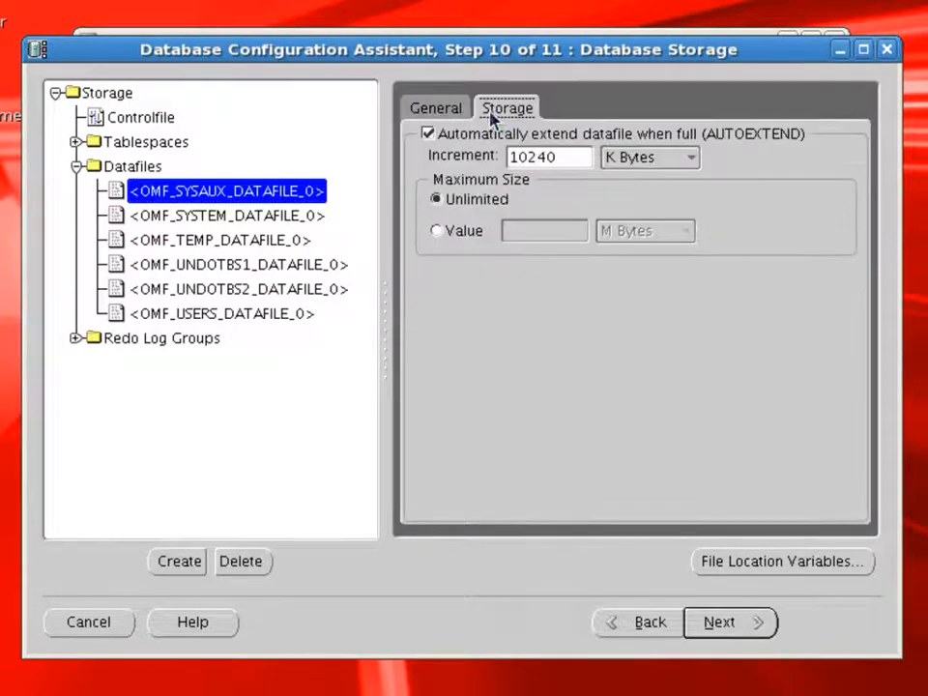
{"action": "left_click", "coordinate": [139, 117]}
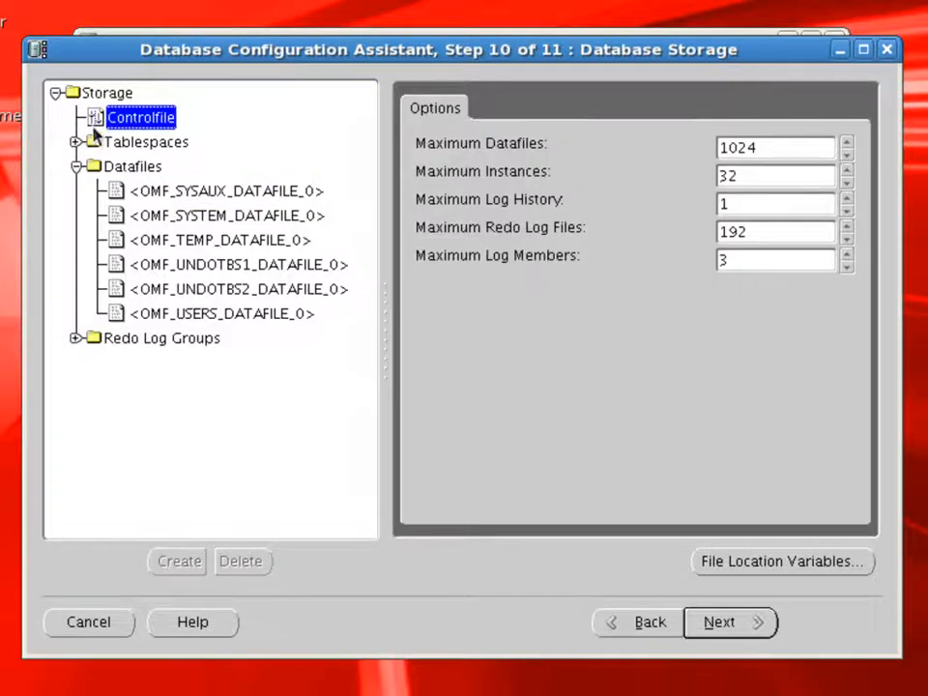
{"action": "left_click", "coordinate": [75, 142]}
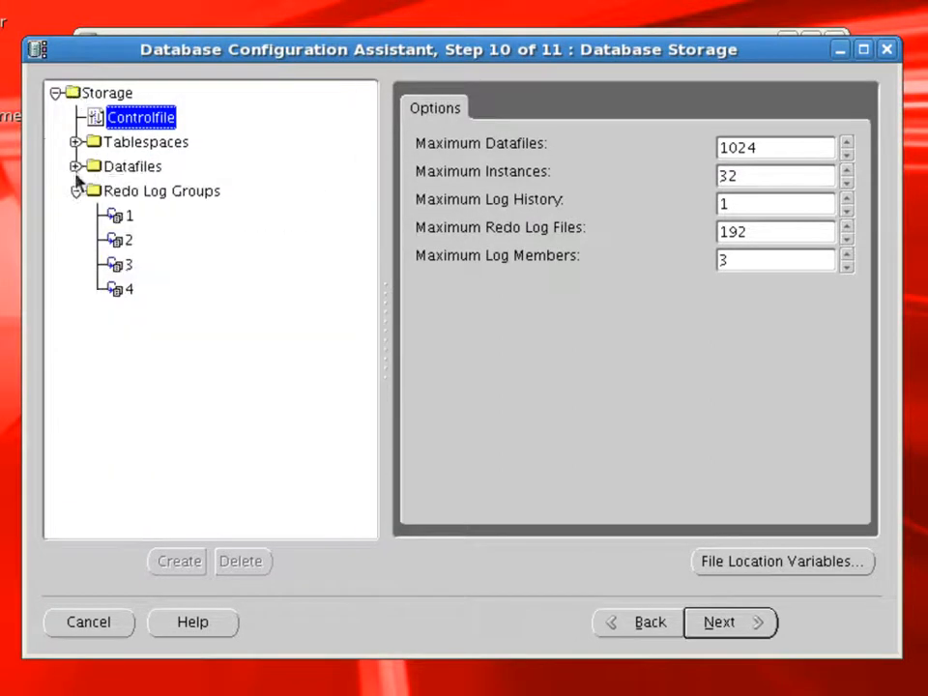
{"action": "left_click", "coordinate": [129, 215]}
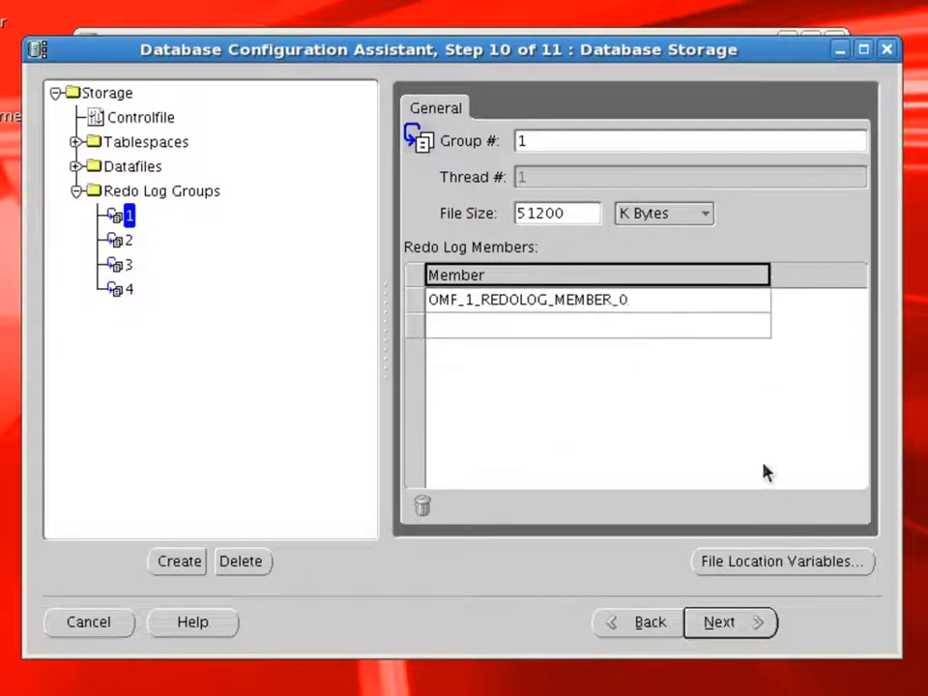
{"action": "mouse_move", "coordinate": [750, 469]}
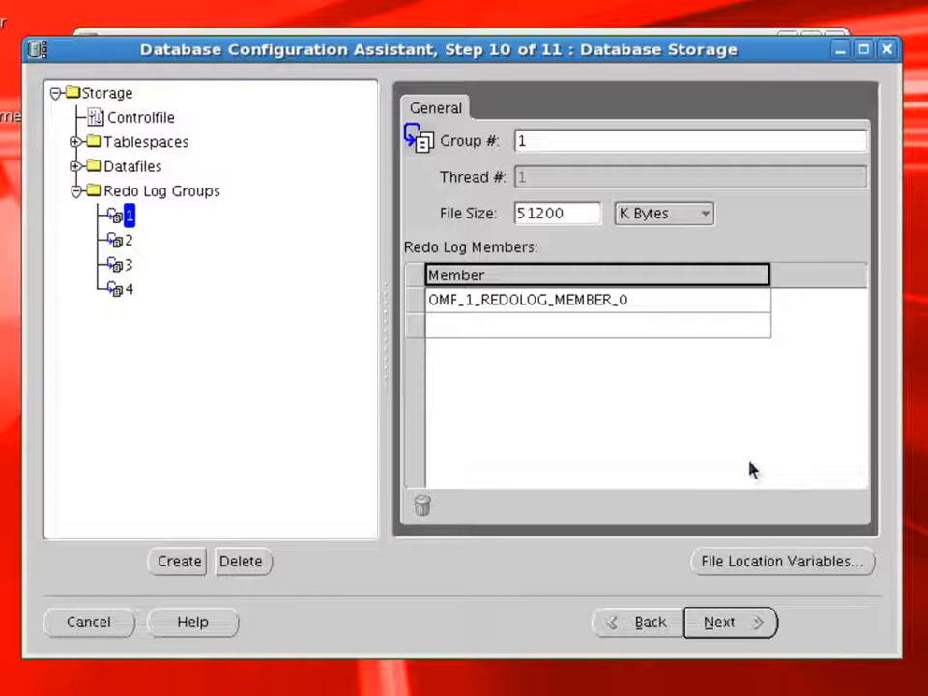
{"action": "mouse_move", "coordinate": [435, 590]}
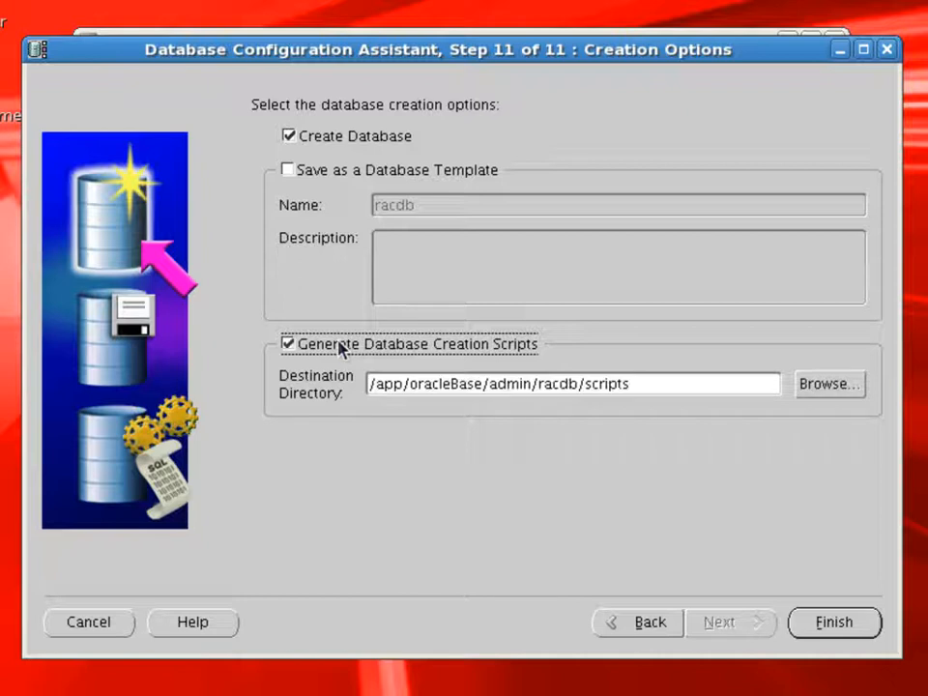
- Enable creation script generation into /app/oracleBase/admin/racdb/scripts, finish, and save the summary as HTML
{"action": "left_click", "coordinate": [667, 384]}
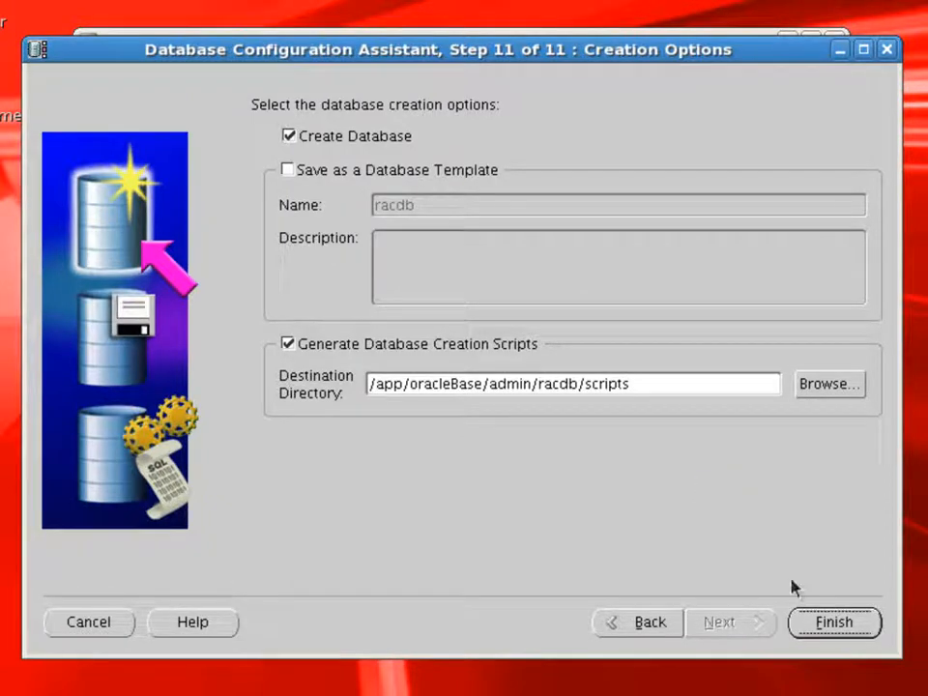
{"action": "mouse_move", "coordinate": [879, 628]}
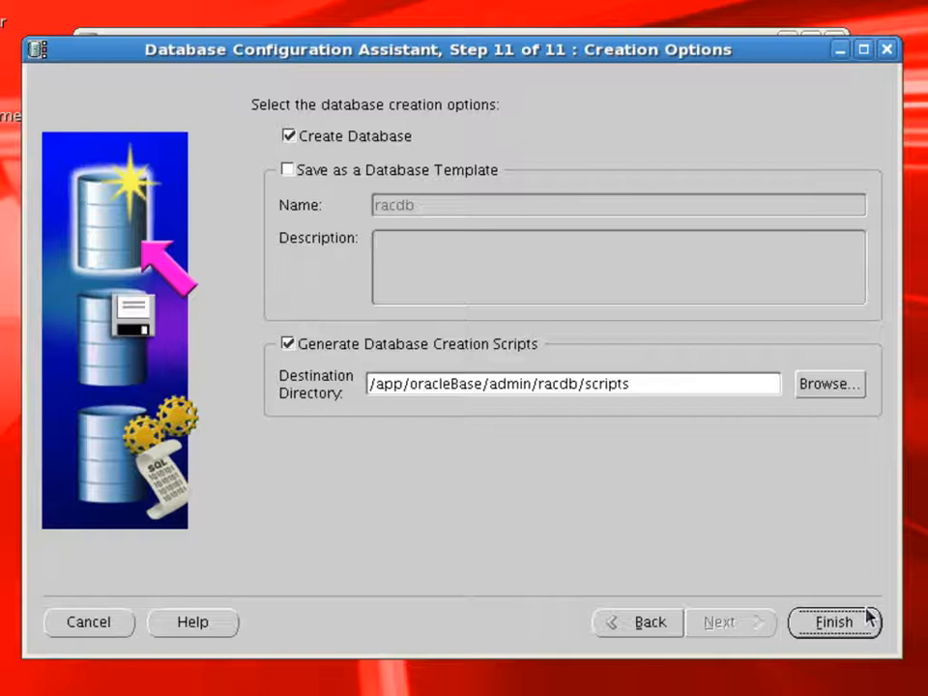
{"action": "left_click", "coordinate": [835, 622]}
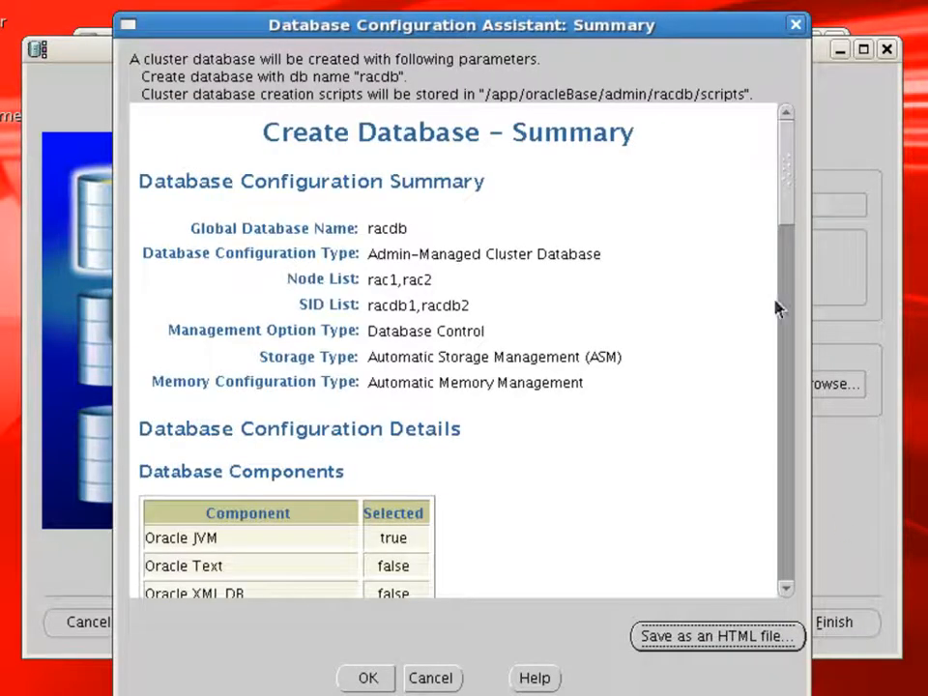
{"action": "scroll", "scroll_direction": "down", "scroll_amount": 3}
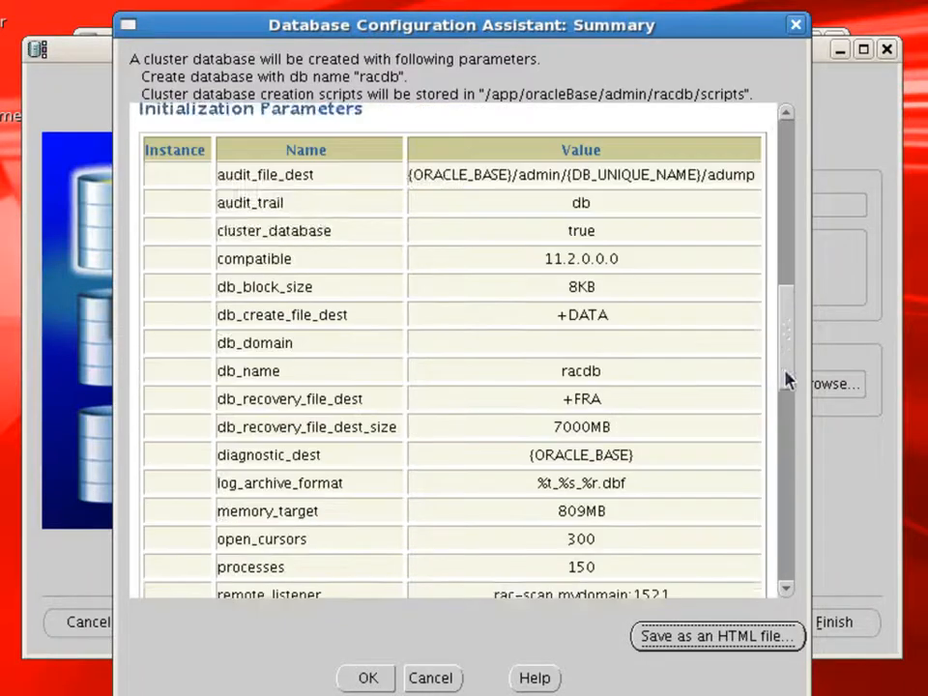
{"action": "scroll", "scroll_direction": "down", "scroll_amount": 3}
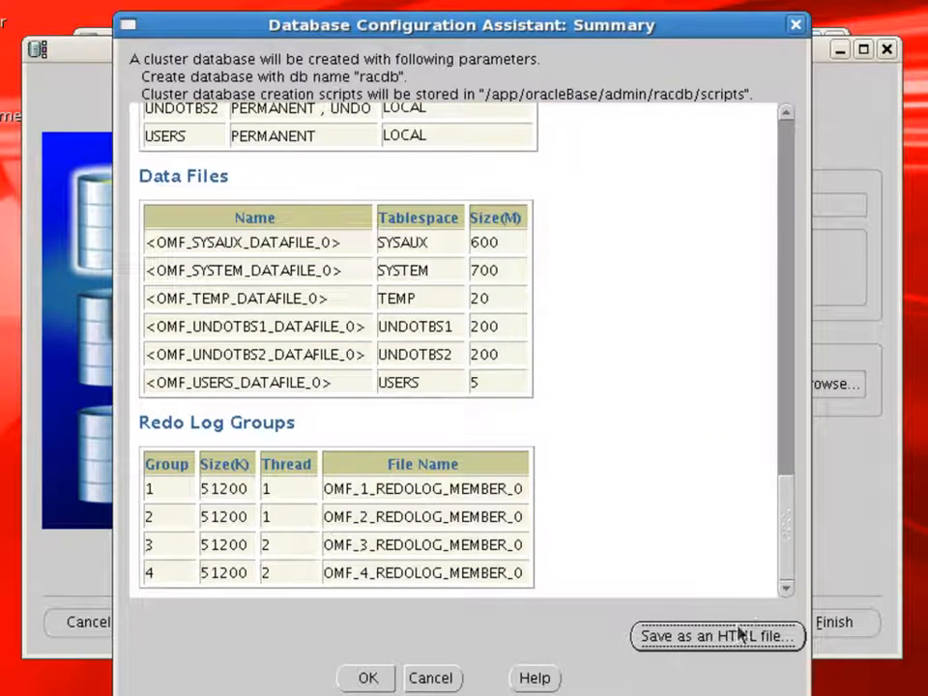
{"action": "left_click", "coordinate": [722, 635]}
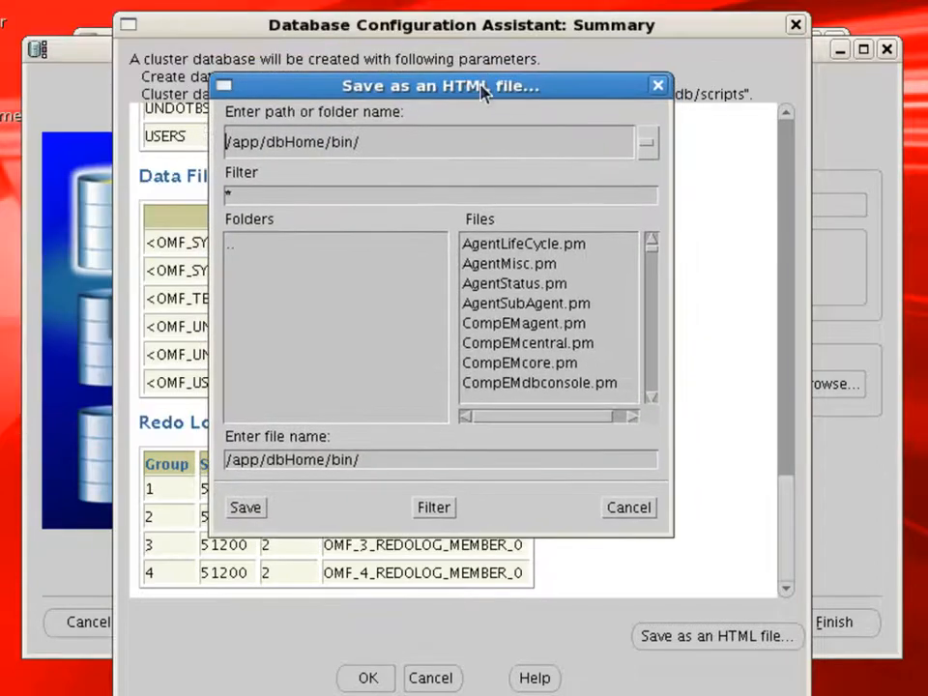
{"action": "mouse_move", "coordinate": [611, 442]}
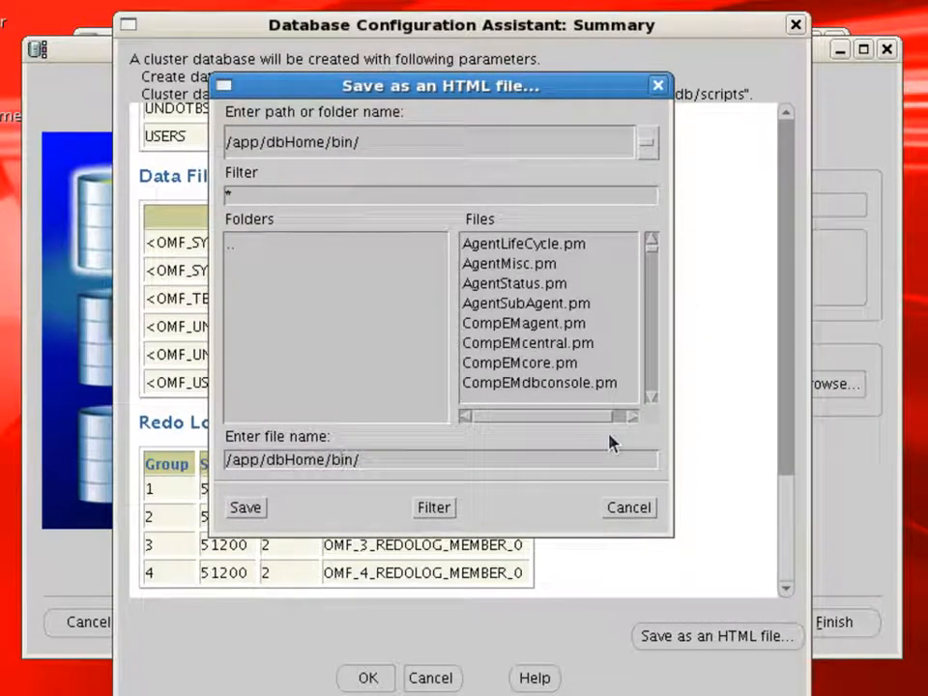
- Name the HTML summary file /app/dbHome/dbCreateSummary.htm
{"action": "double_click", "coordinate": [344, 459]}
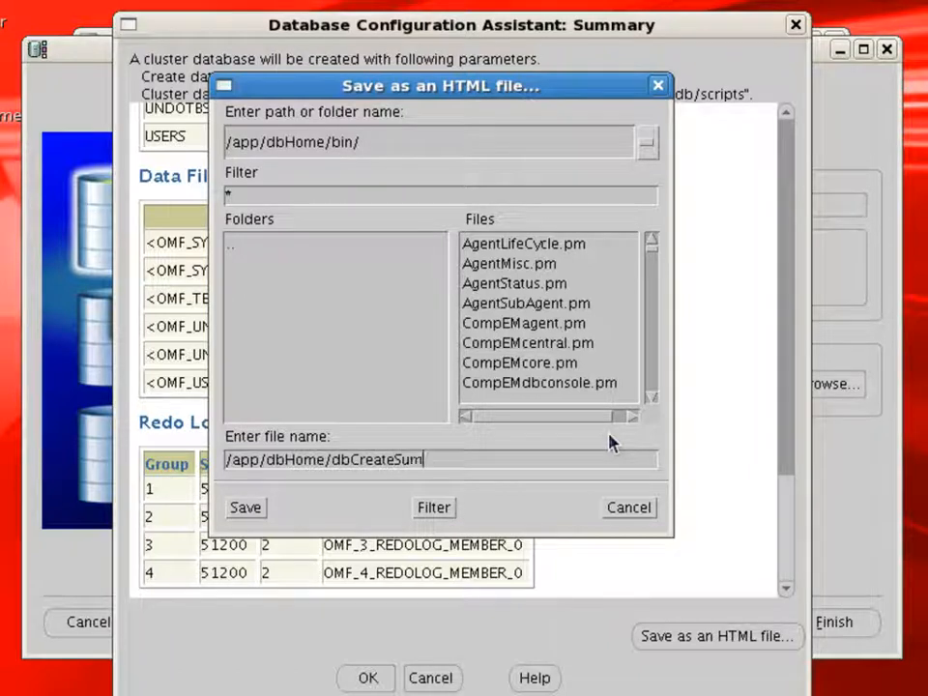
{"action": "type", "text": "mary."}
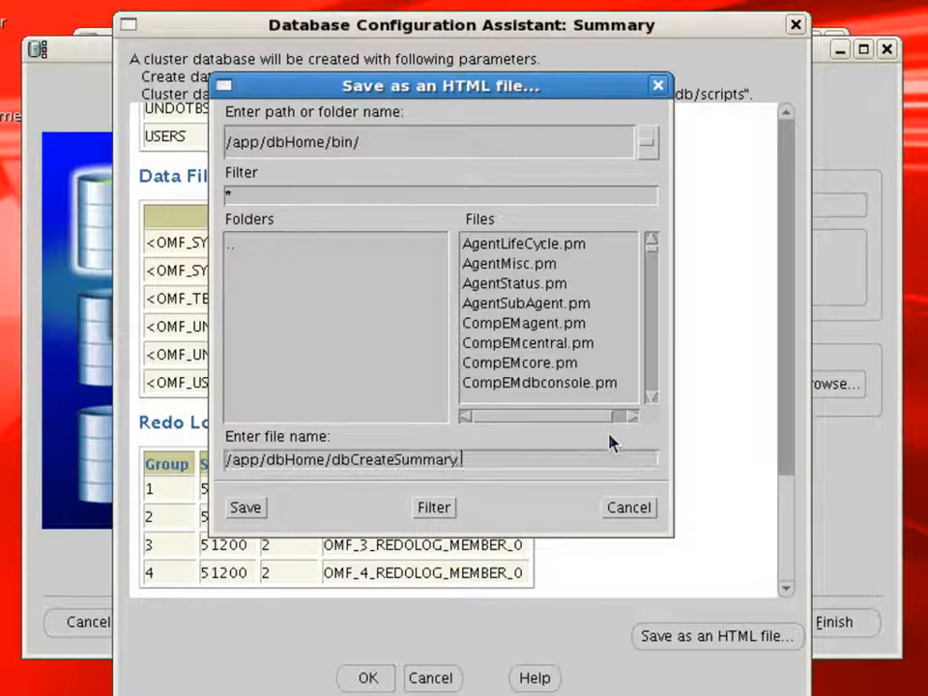
{"action": "type", "text": ".htm"}
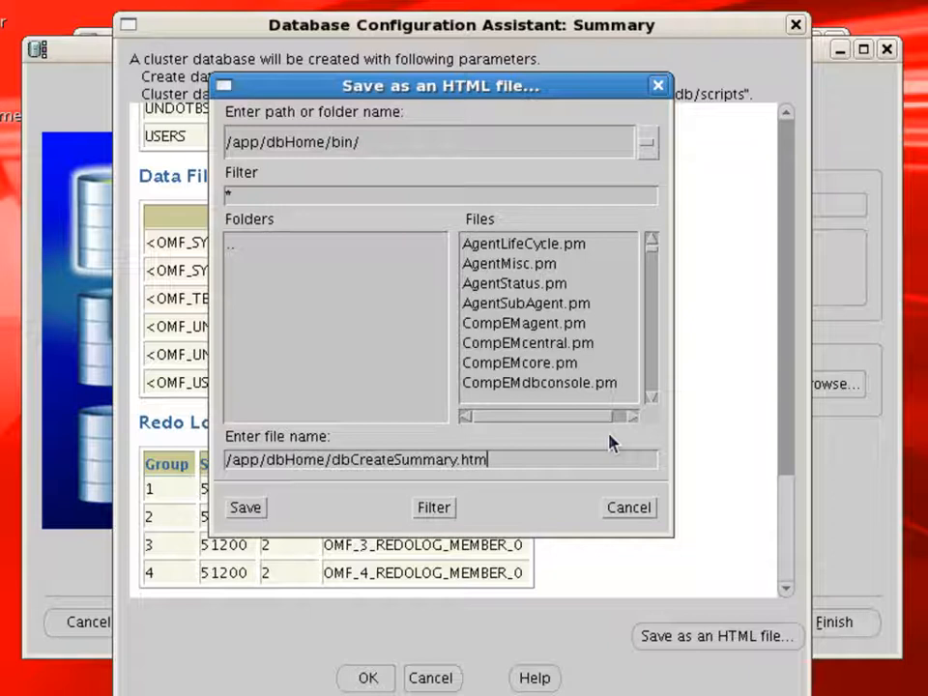
{"action": "mouse_move", "coordinate": [301, 507]}
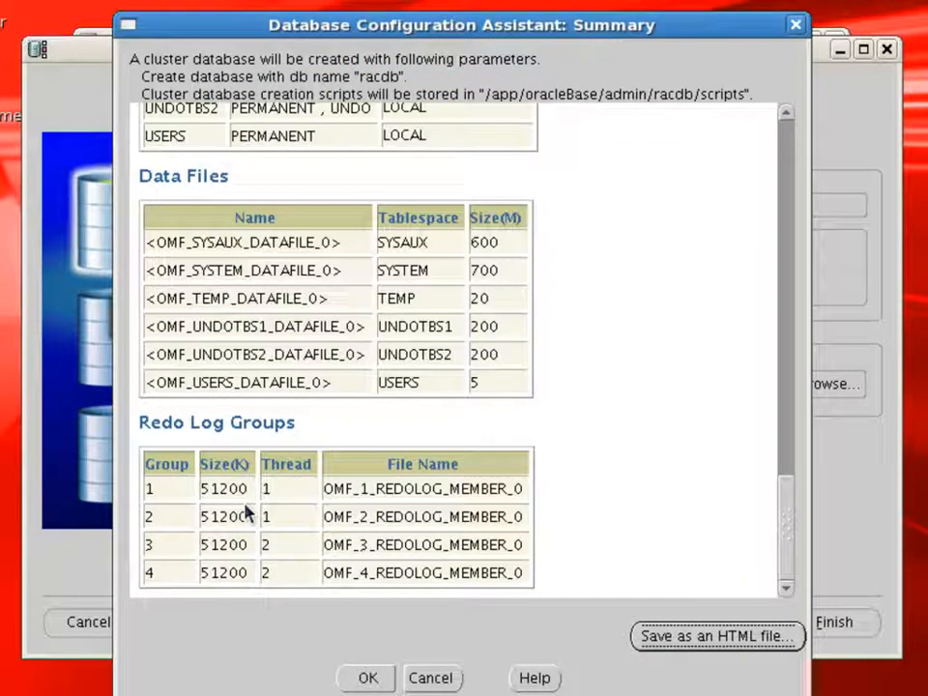
- Close the summary, generate the creation scripts, and acknowledge the success message
{"action": "left_click", "coordinate": [367, 678]}
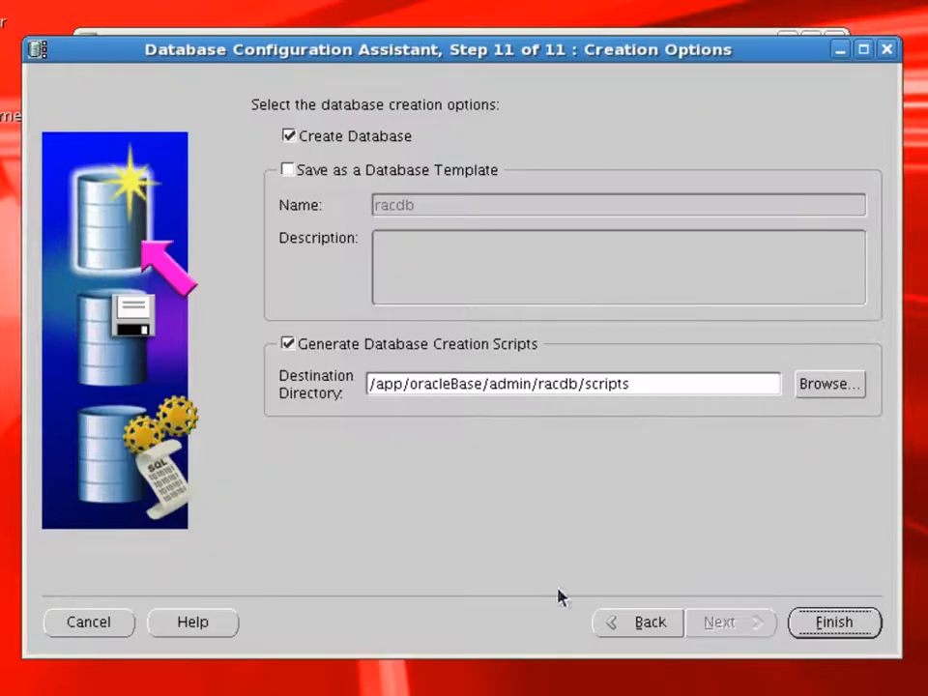
{"action": "left_click", "coordinate": [840, 623]}
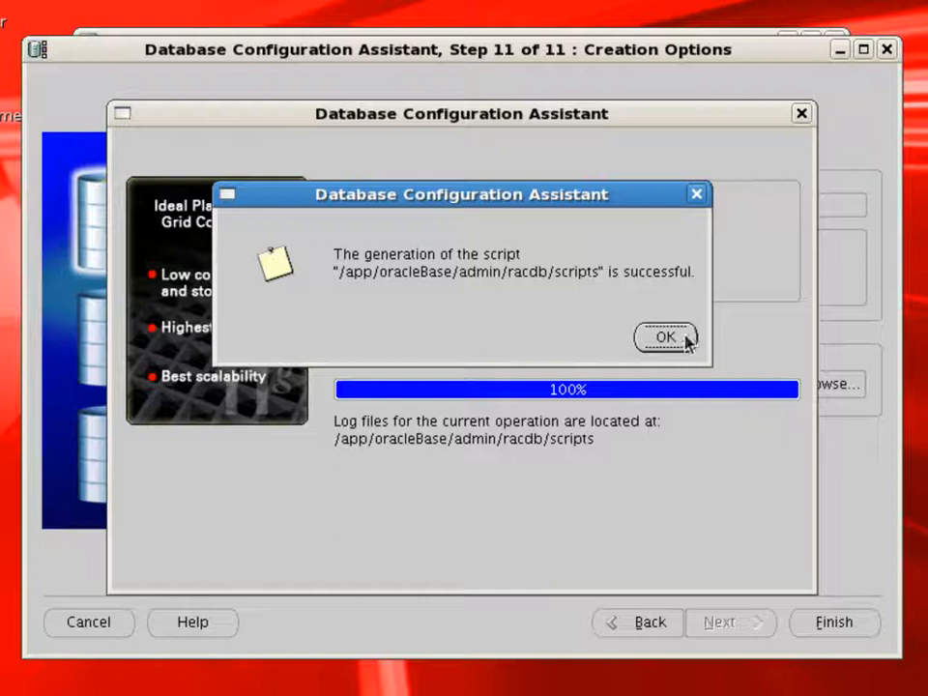
{"action": "left_click", "coordinate": [665, 335]}
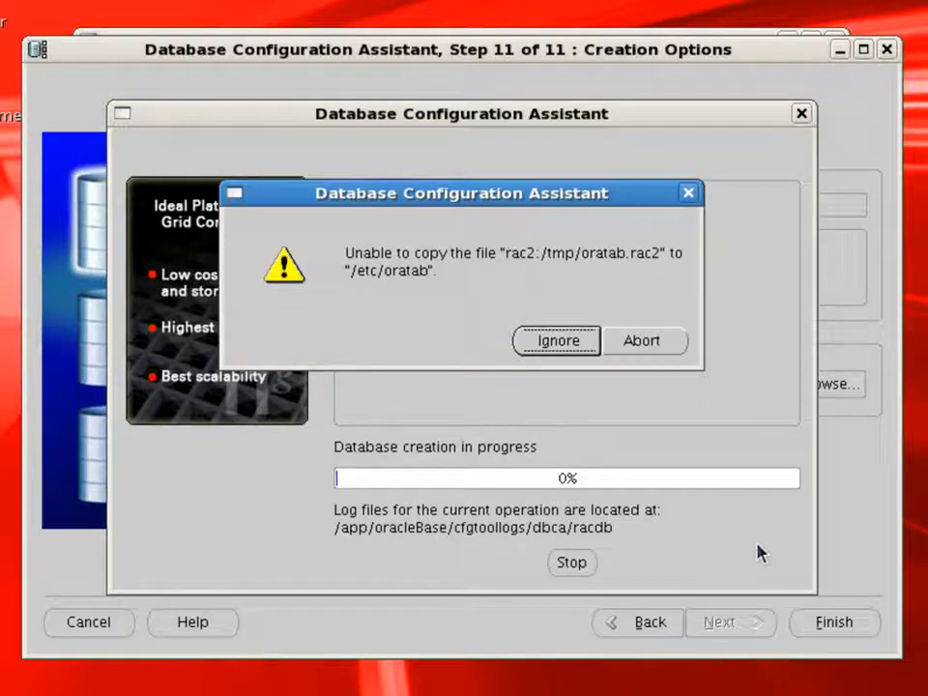
{"action": "mouse_move", "coordinate": [758, 548]}
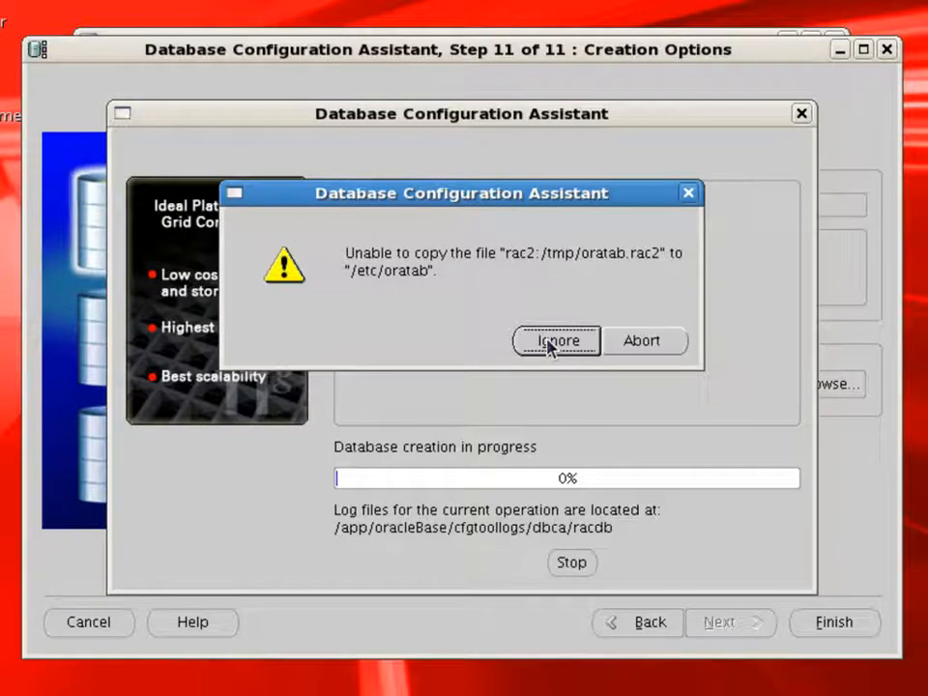
- Ignore the warning about copying the oratab file from rac2
{"action": "left_click", "coordinate": [556, 340]}
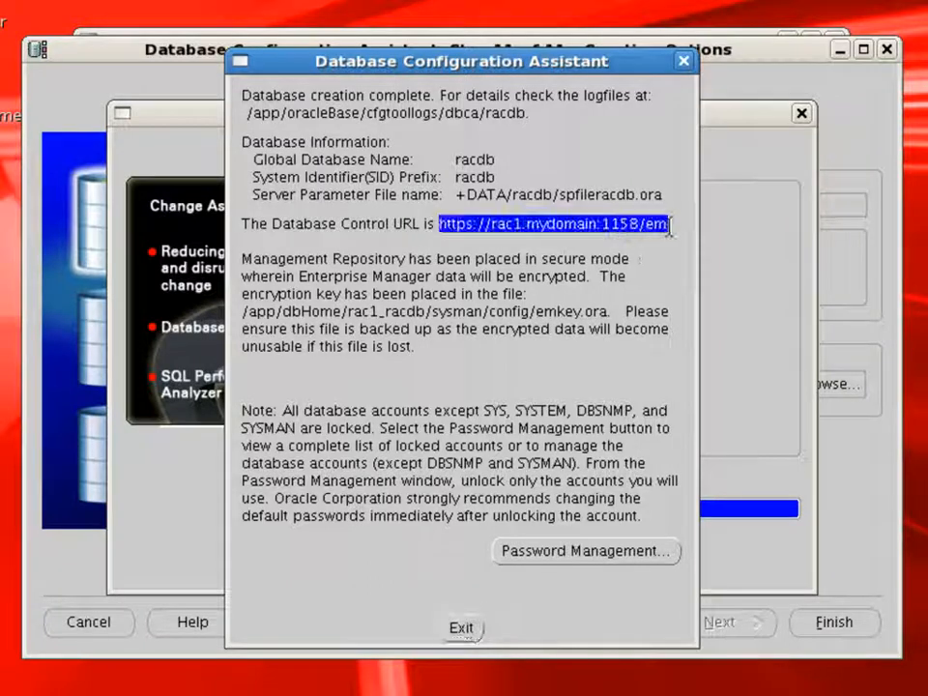
{"action": "mouse_move", "coordinate": [685, 418]}
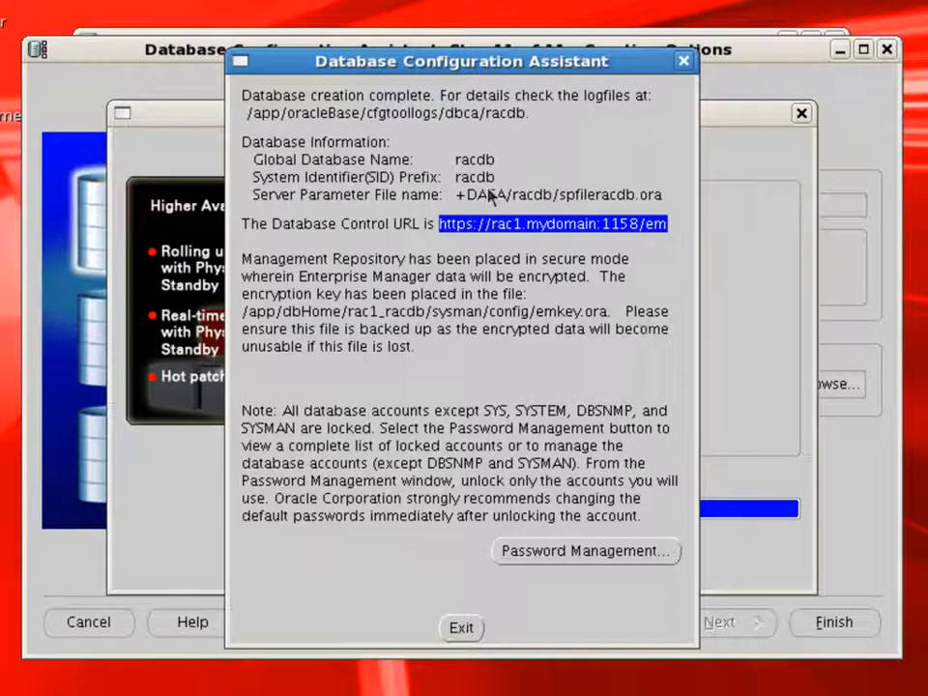
{"action": "mouse_move", "coordinate": [566, 532]}
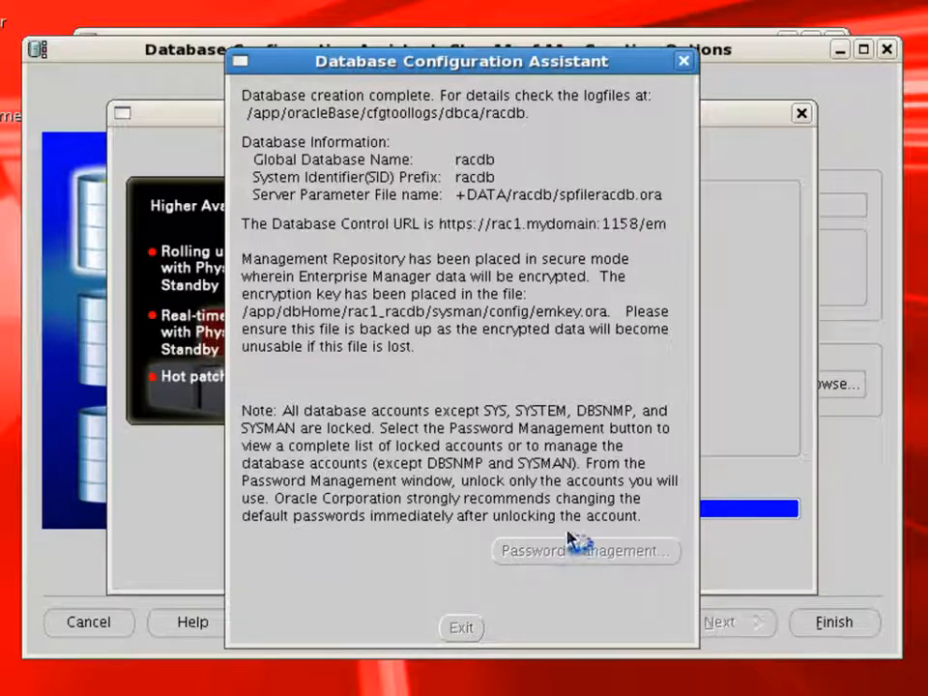
- Open and close Password Management, then exit the racdb completion dialog
{"action": "left_click", "coordinate": [582, 550]}
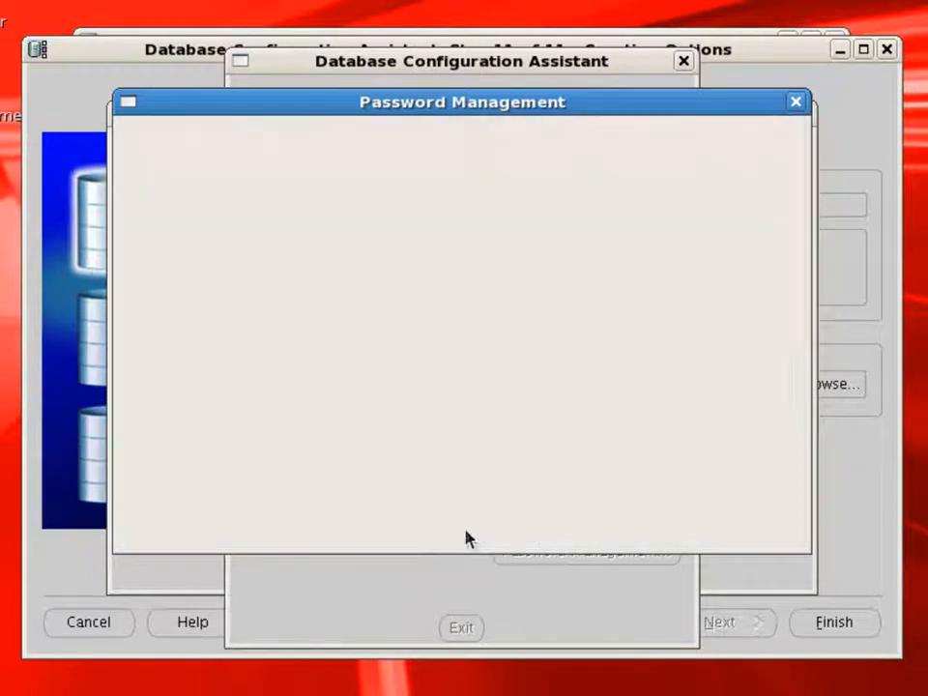
{"action": "left_click", "coordinate": [791, 100]}
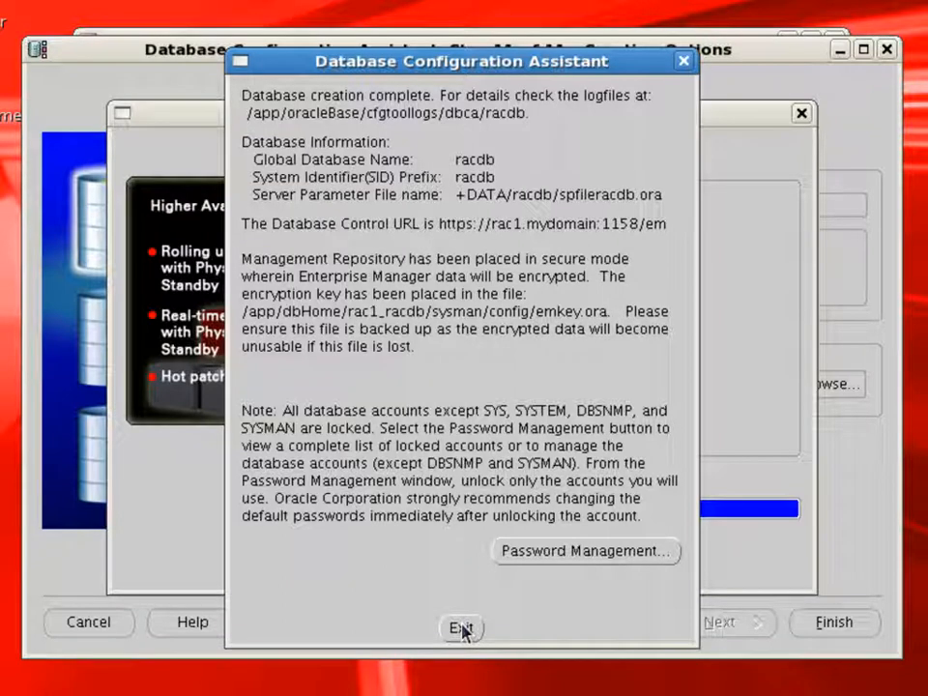
{"action": "left_click", "coordinate": [460, 628]}
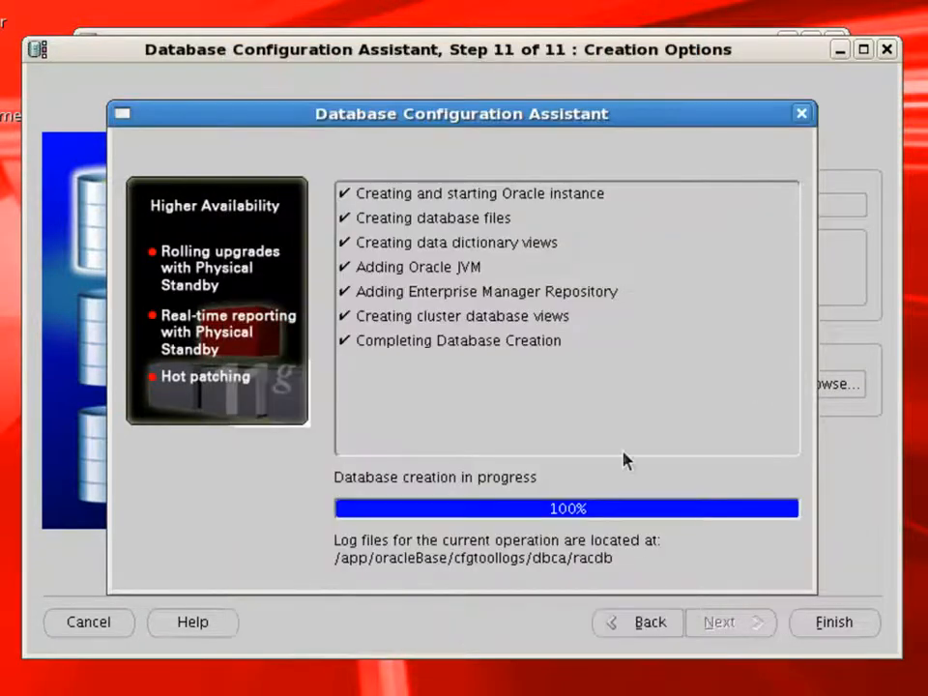